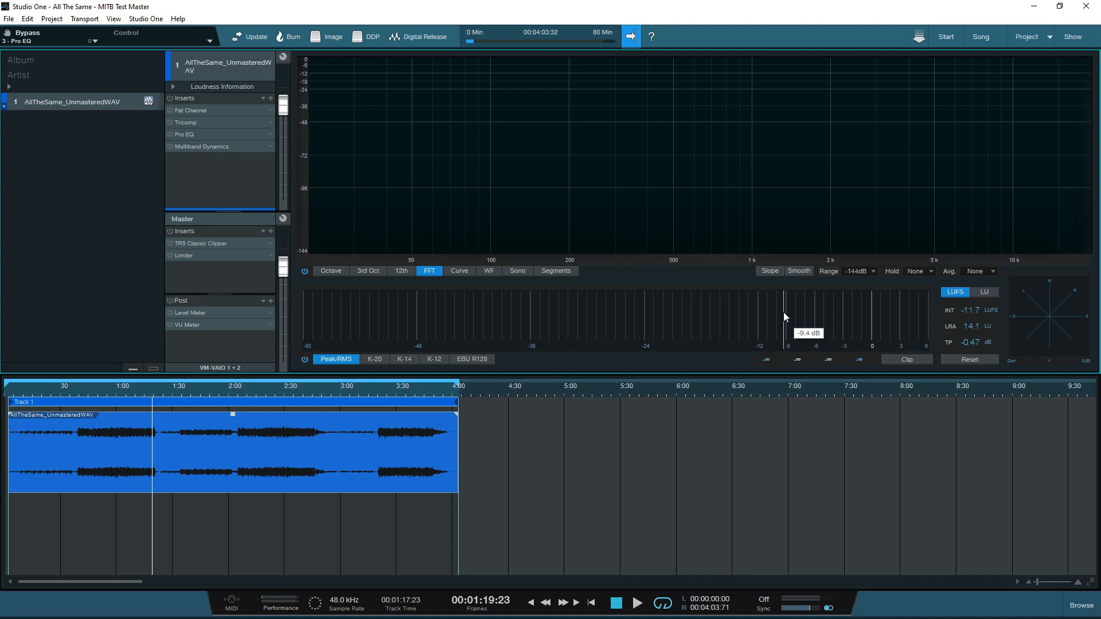
pyautogui.moveTo(737, 224)
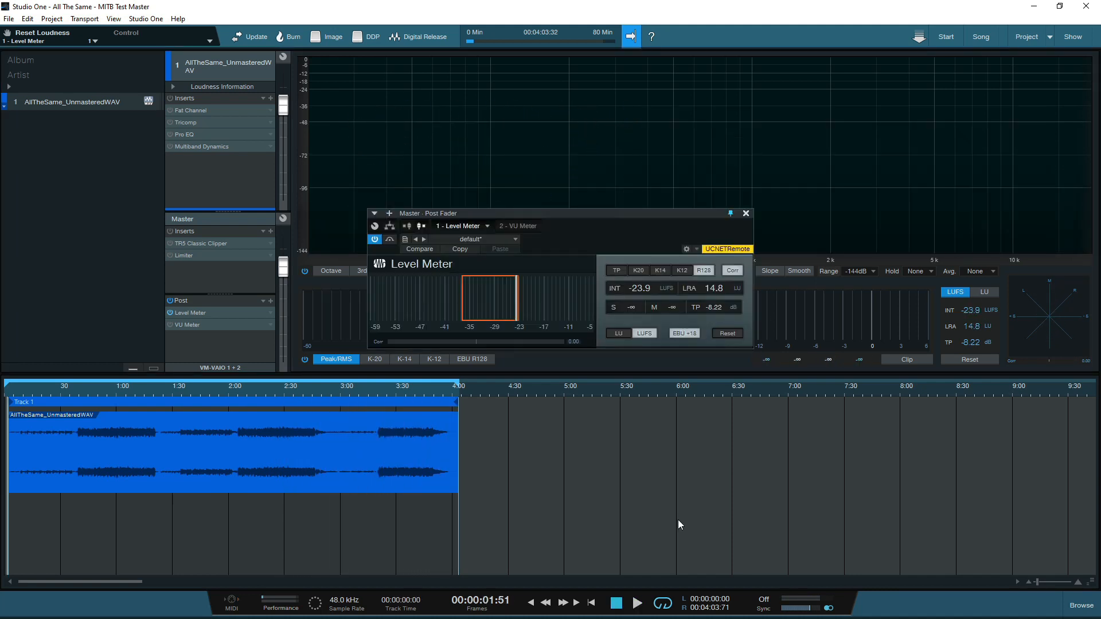
pyautogui.moveTo(562, 336)
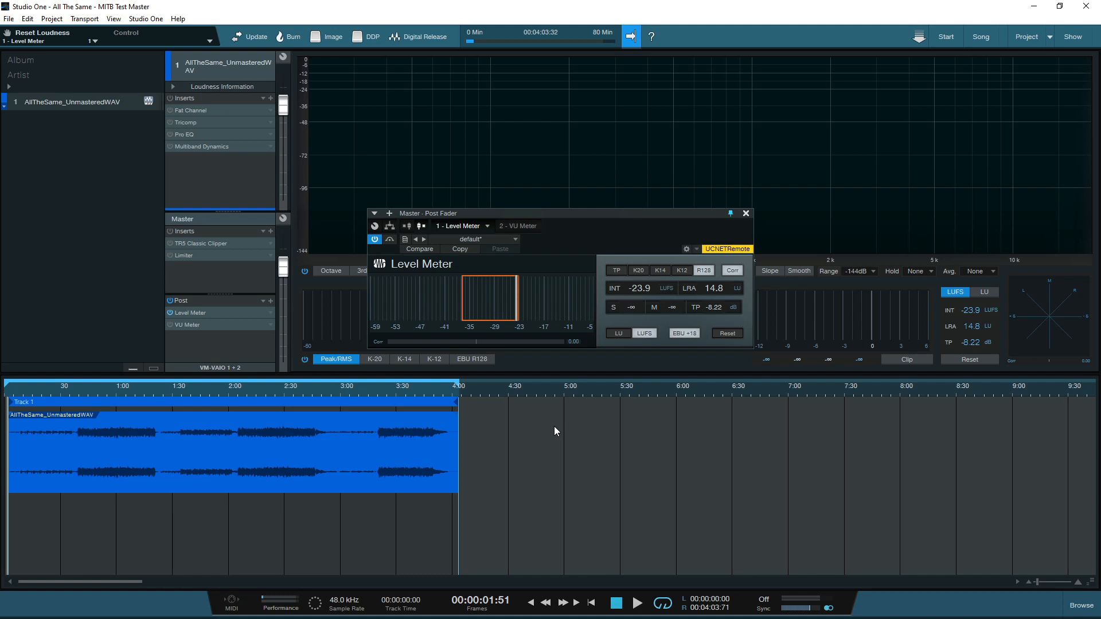
pyautogui.moveTo(642, 302)
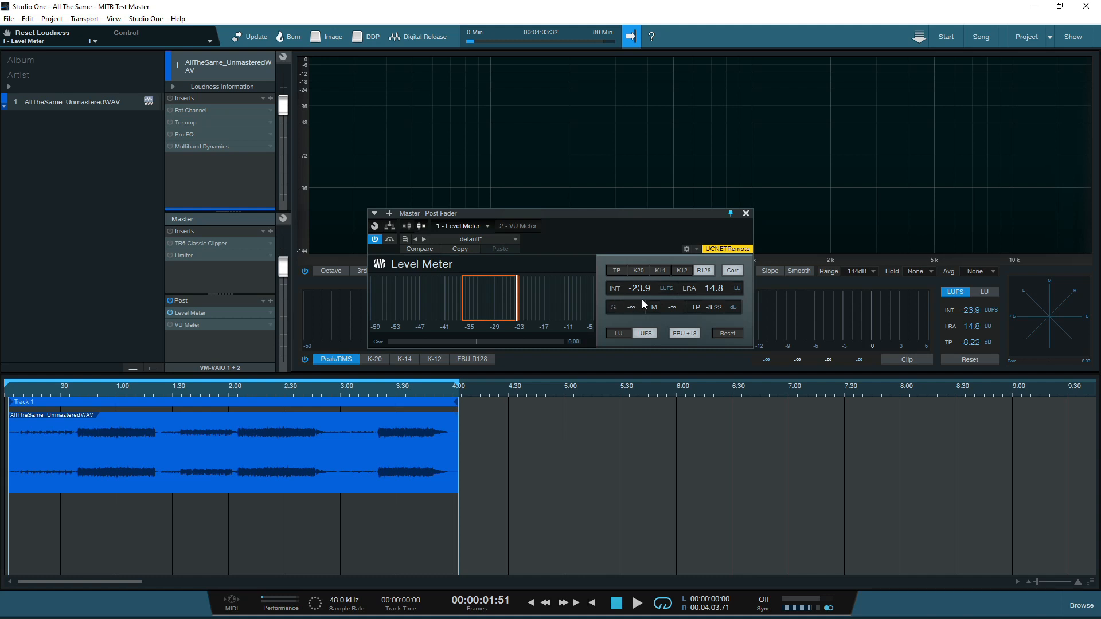
pyautogui.moveTo(595, 292)
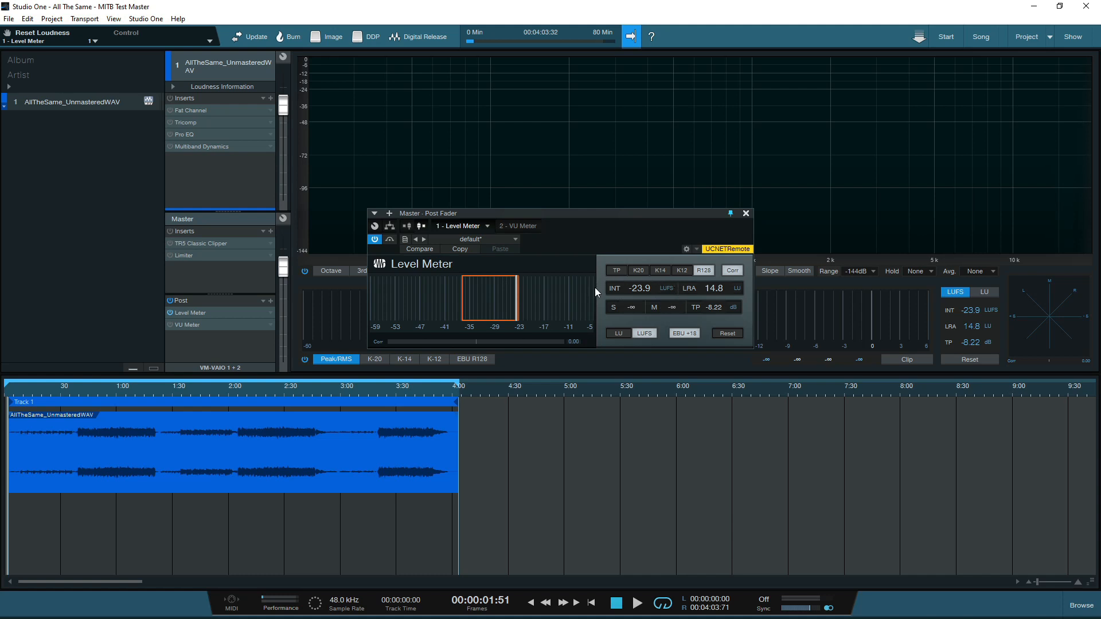
pyautogui.moveTo(672, 298)
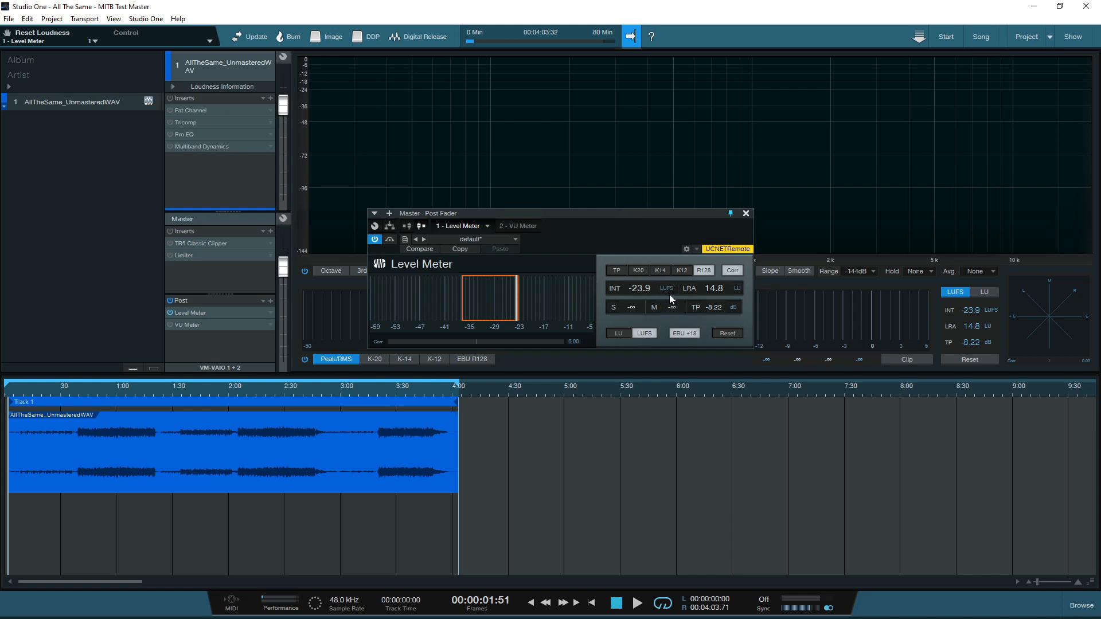
pyautogui.moveTo(696, 321)
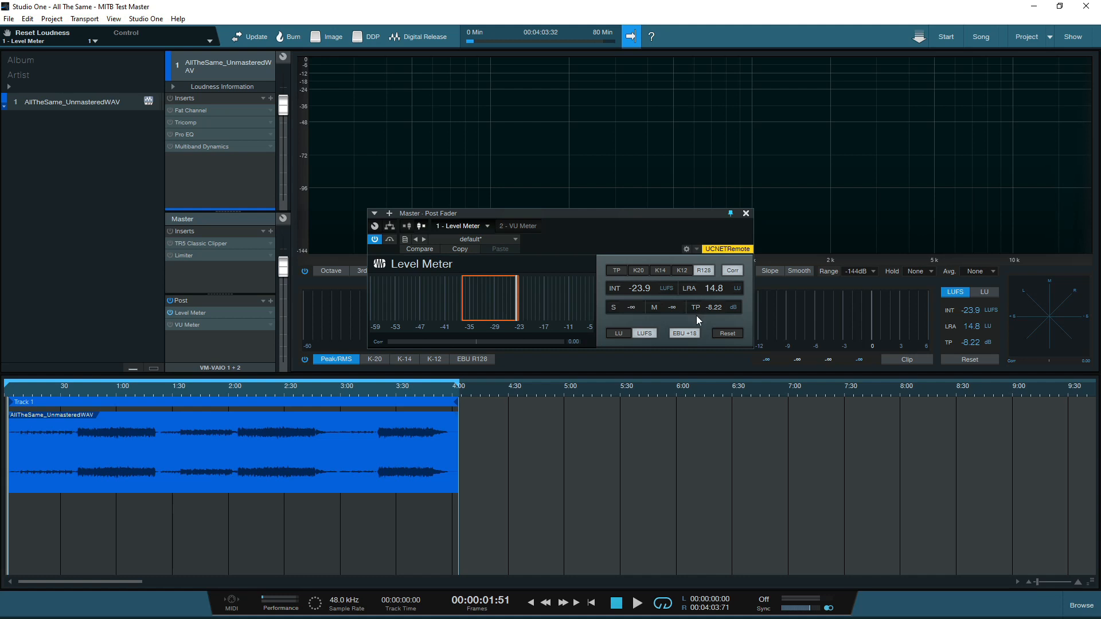
pyautogui.moveTo(718, 321)
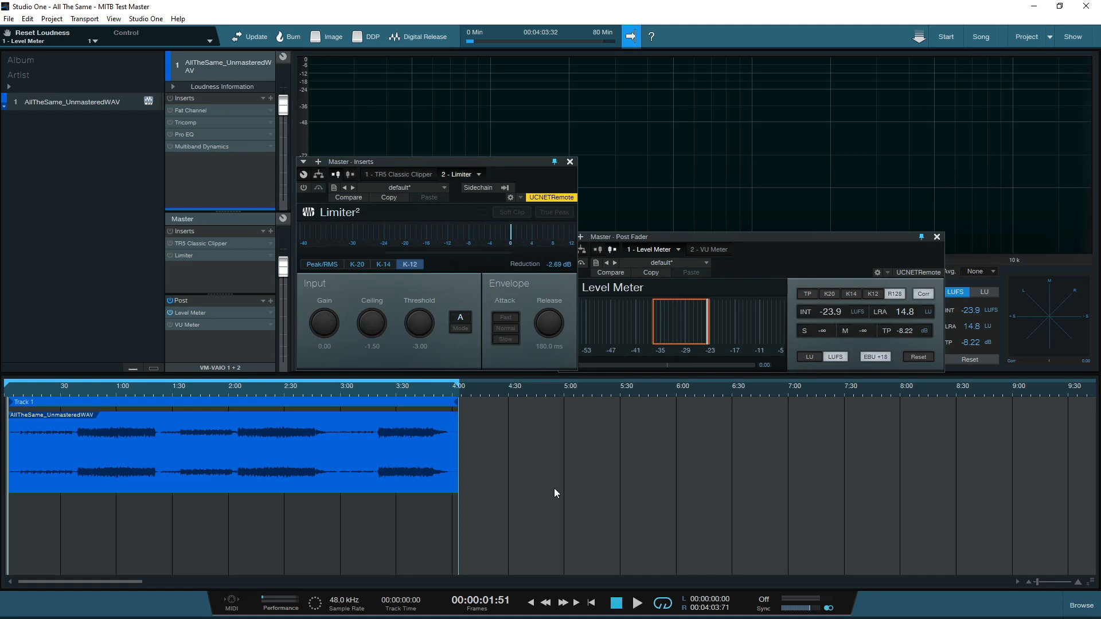
pyautogui.moveTo(549, 281)
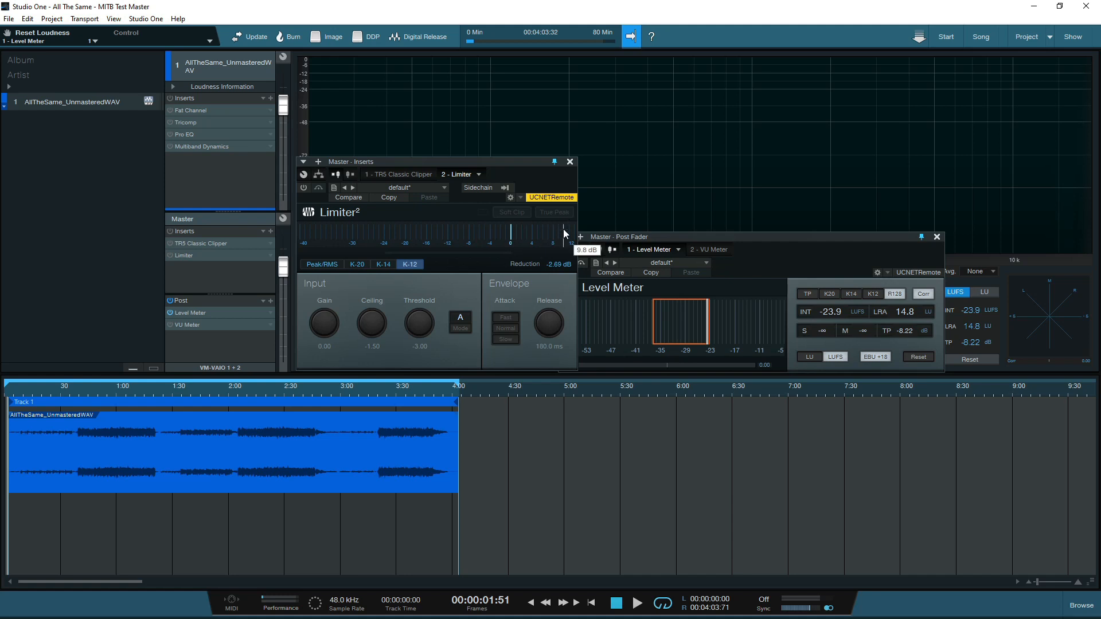
pyautogui.moveTo(394, 280)
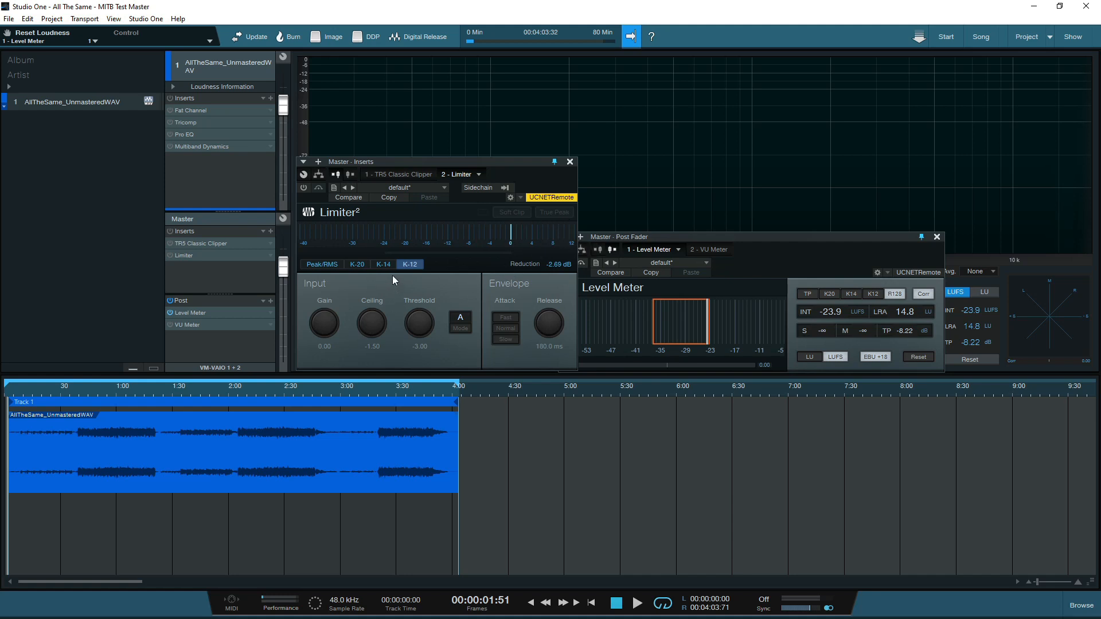
pyautogui.moveTo(415, 277)
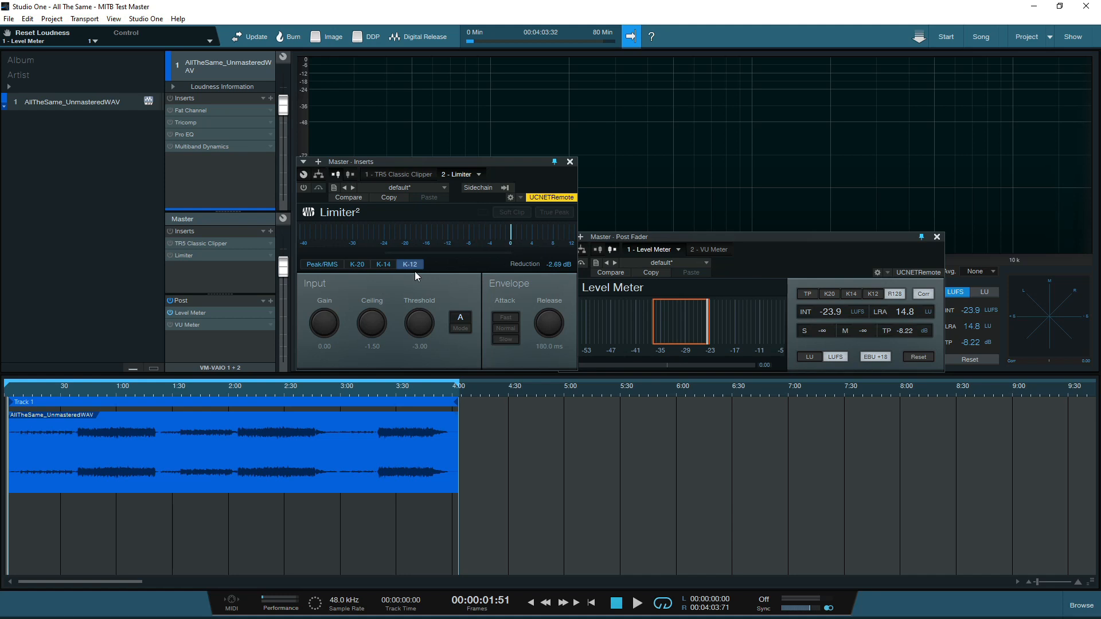
pyautogui.moveTo(324, 333)
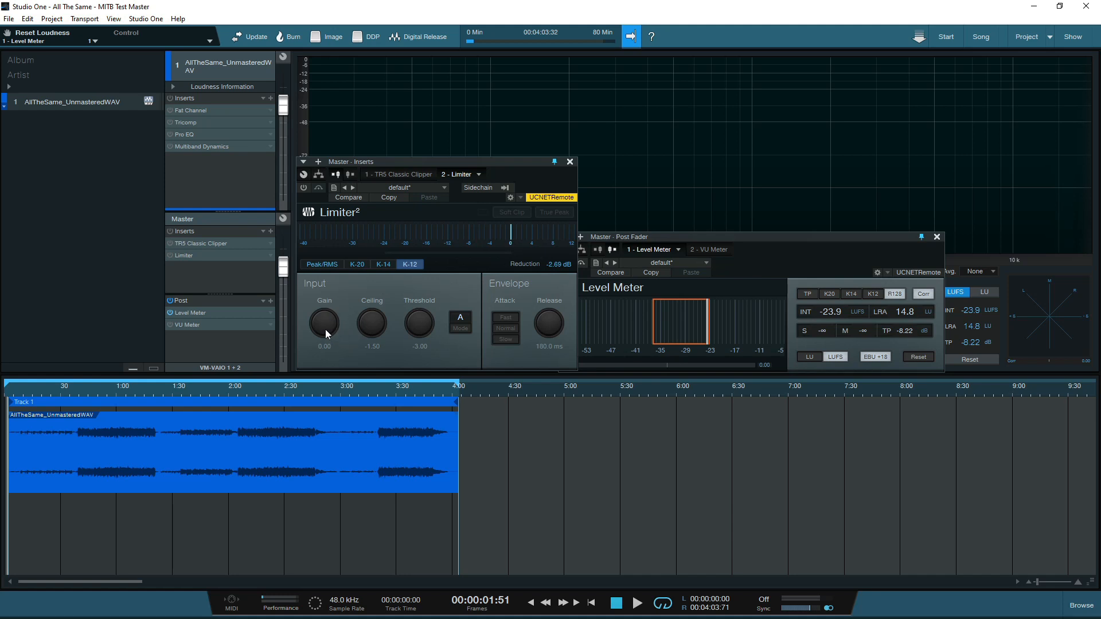
pyautogui.moveTo(410, 337)
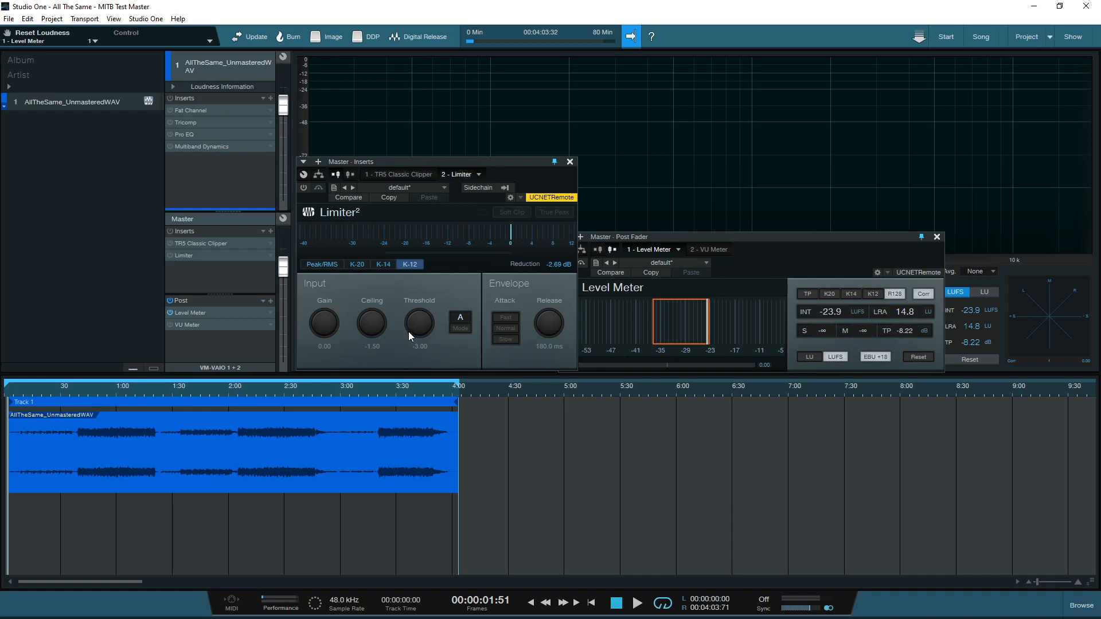
pyautogui.moveTo(381, 354)
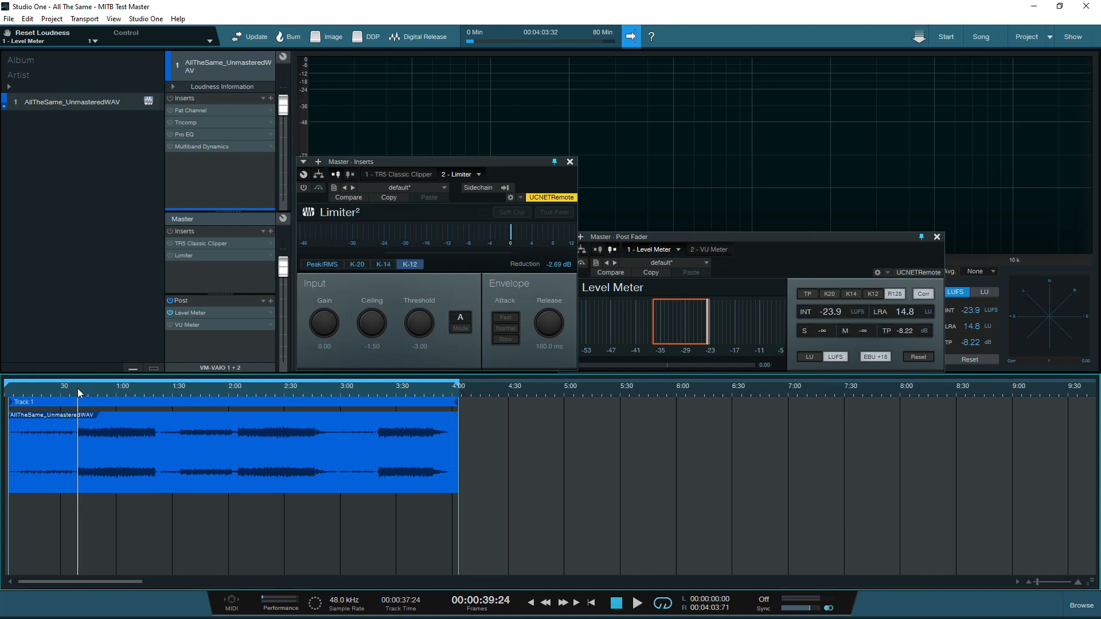
# Play the song and raise the Limiter² input gain from 0 dB to about 4.95 dB, lifting loudness toward -19.2 LUFS
pyautogui.click(635, 602)
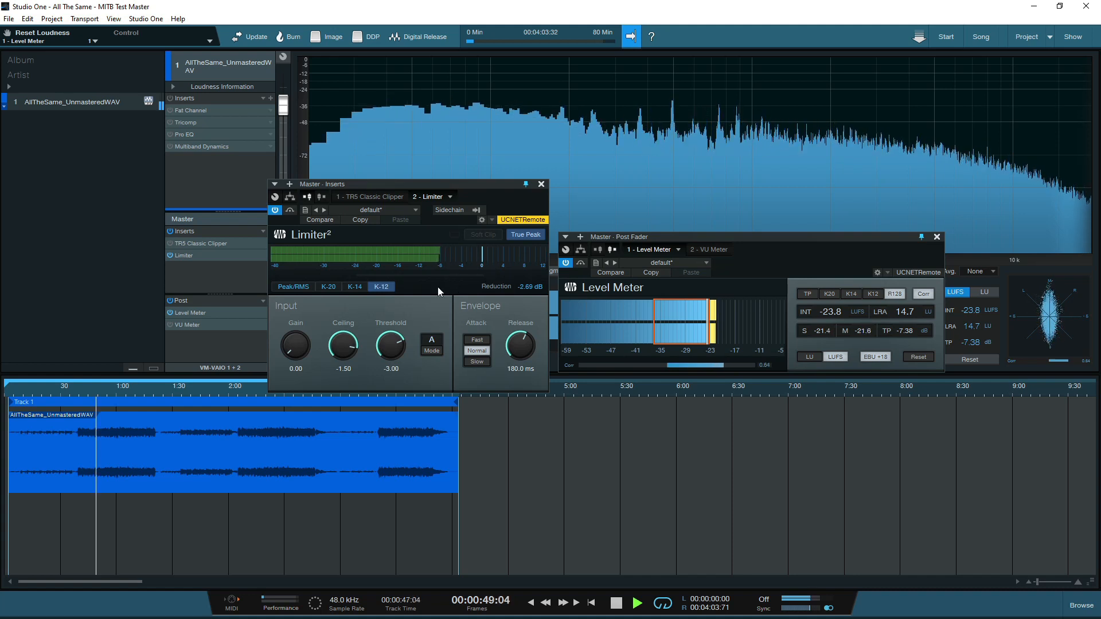
pyautogui.moveTo(295, 345); pyautogui.dragTo(298, 337)
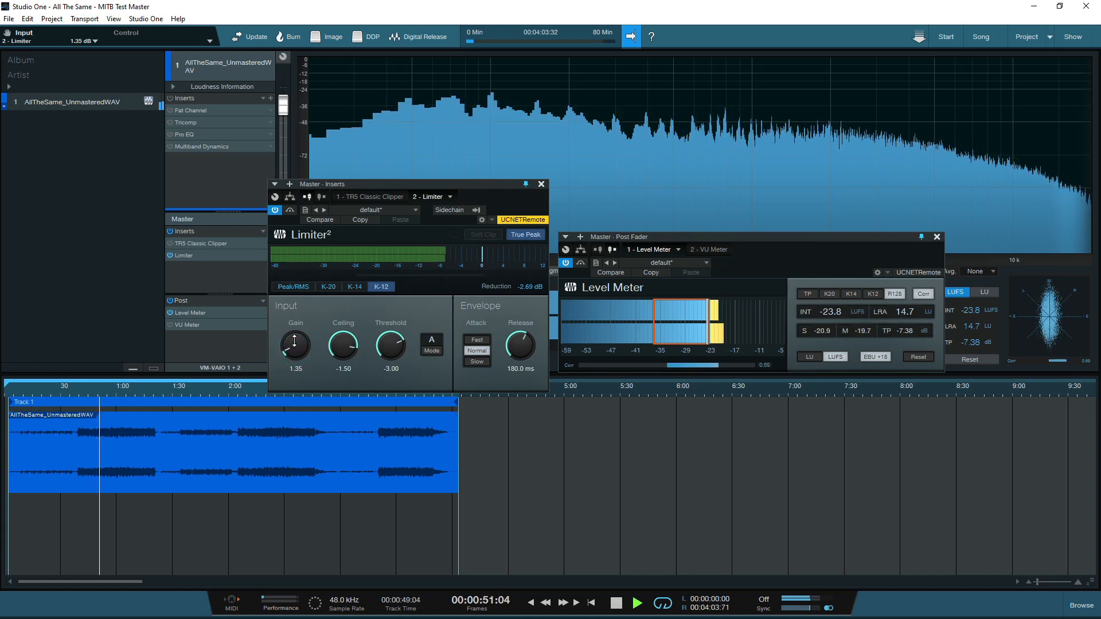
pyautogui.moveTo(293, 344); pyautogui.dragTo(293, 324)
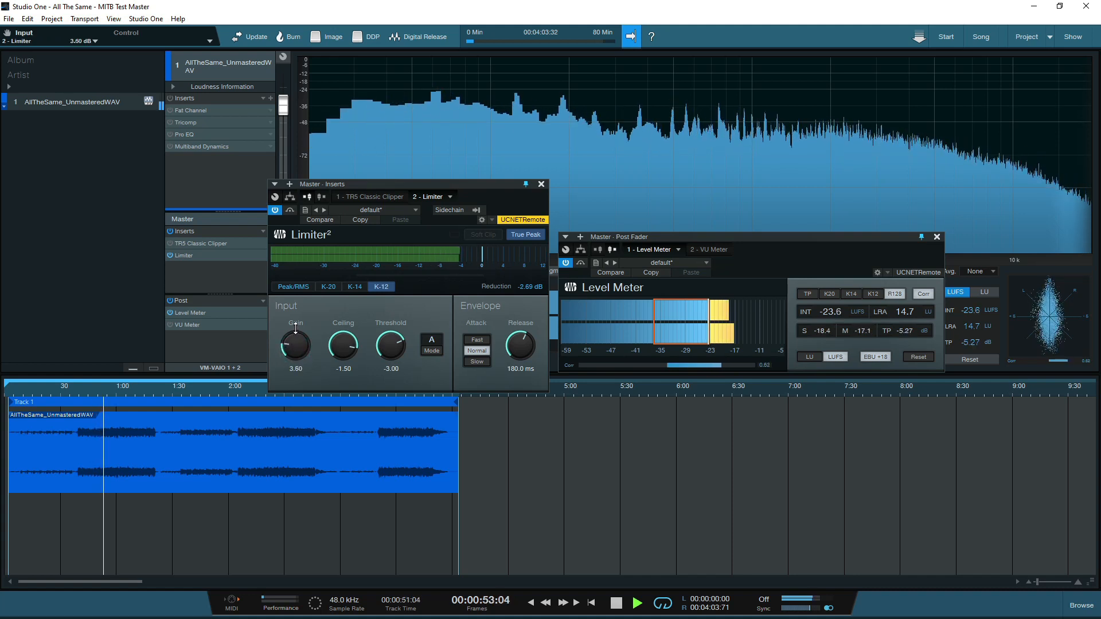
pyautogui.moveTo(293, 344); pyautogui.dragTo(293, 330)
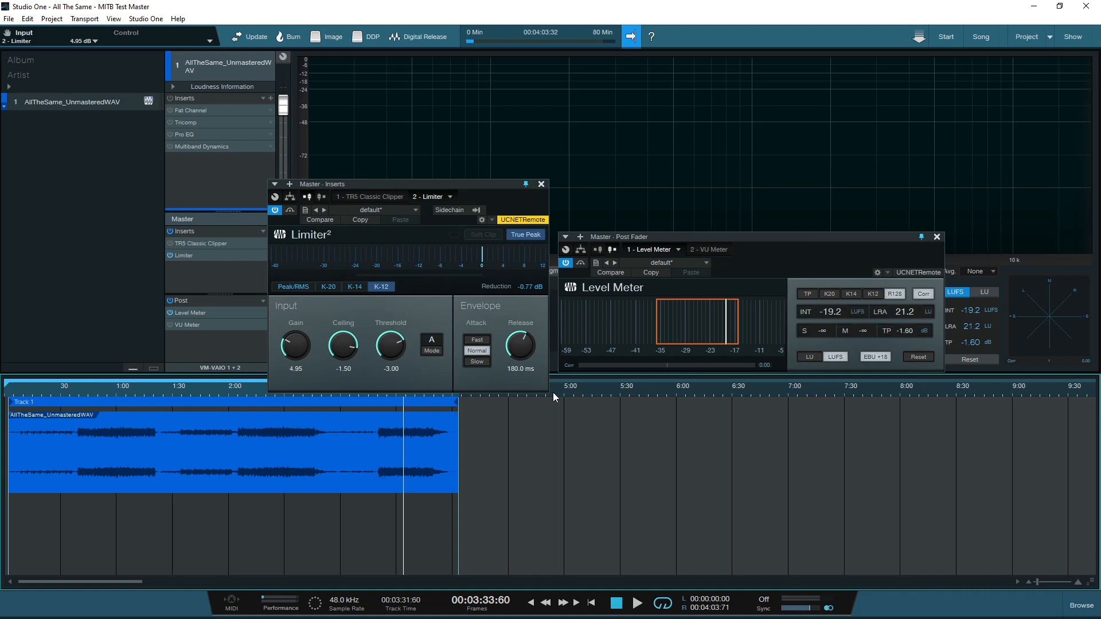
pyautogui.moveTo(884, 339)
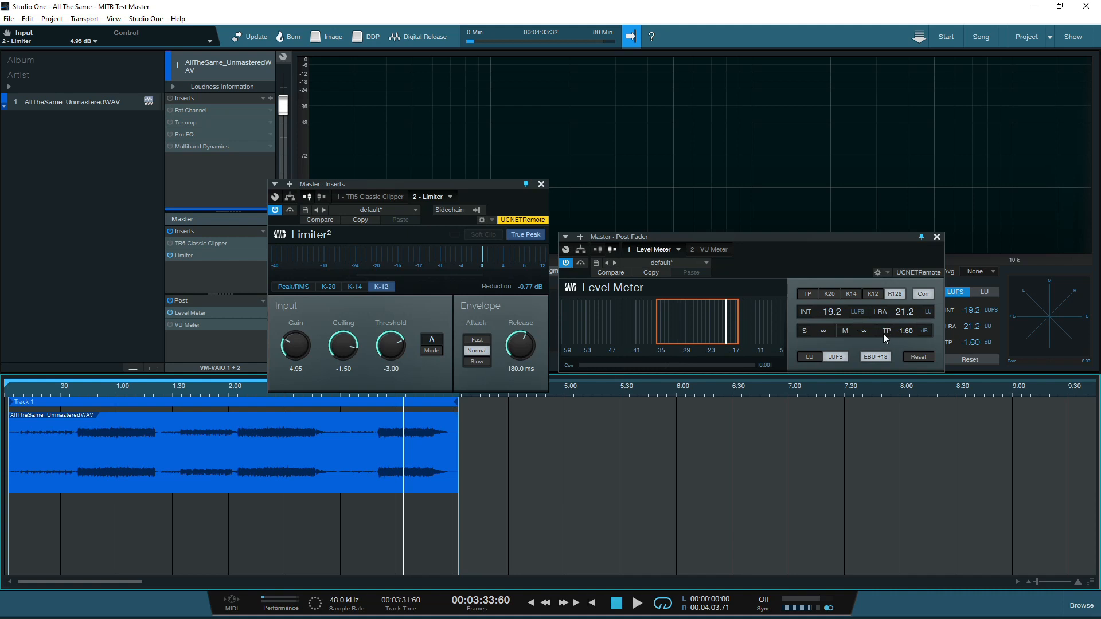
pyautogui.moveTo(777, 337)
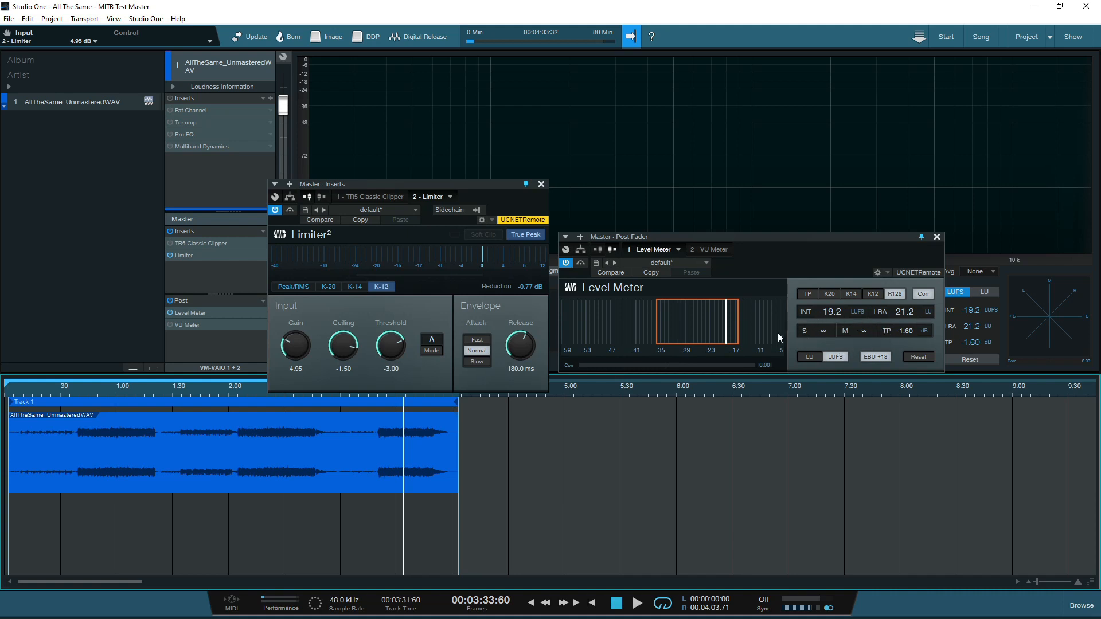
pyautogui.moveTo(341, 387)
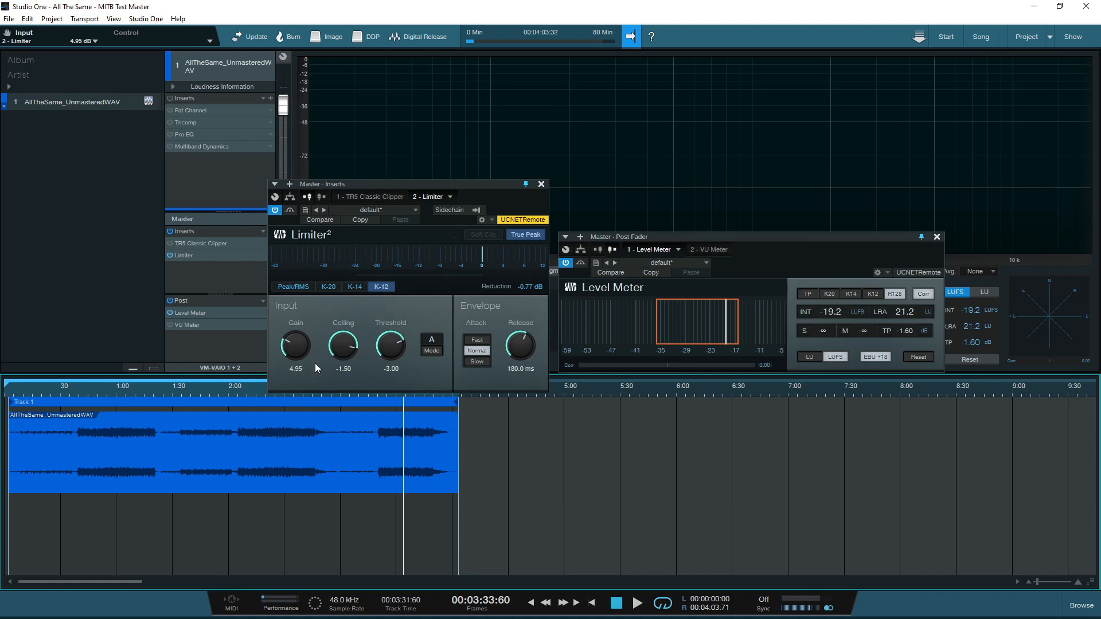
pyautogui.moveTo(454, 462)
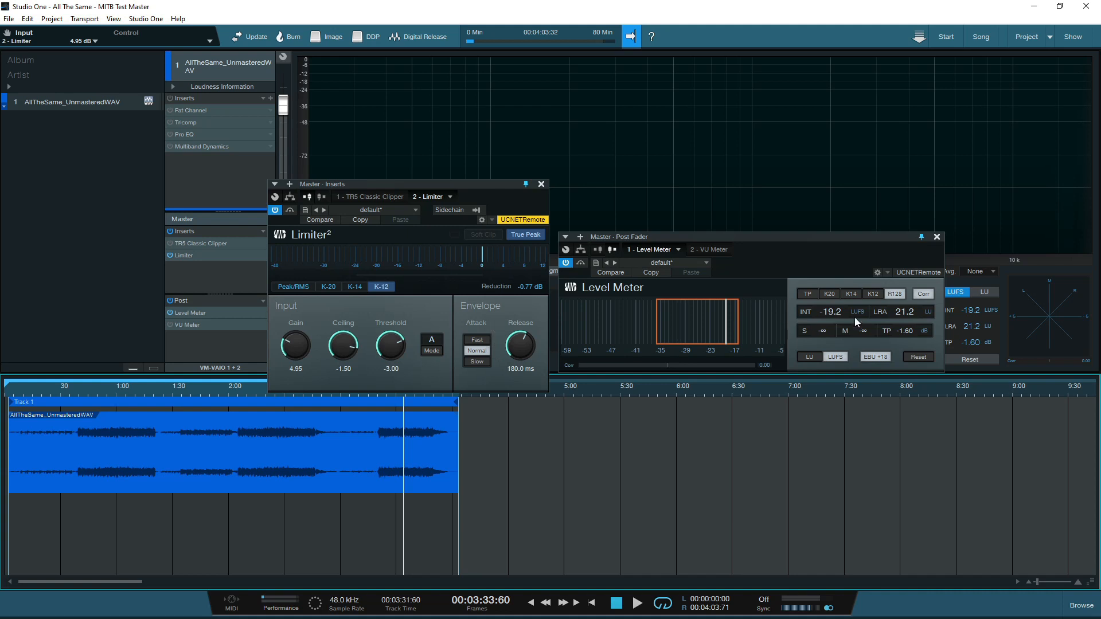
pyautogui.moveTo(826, 311)
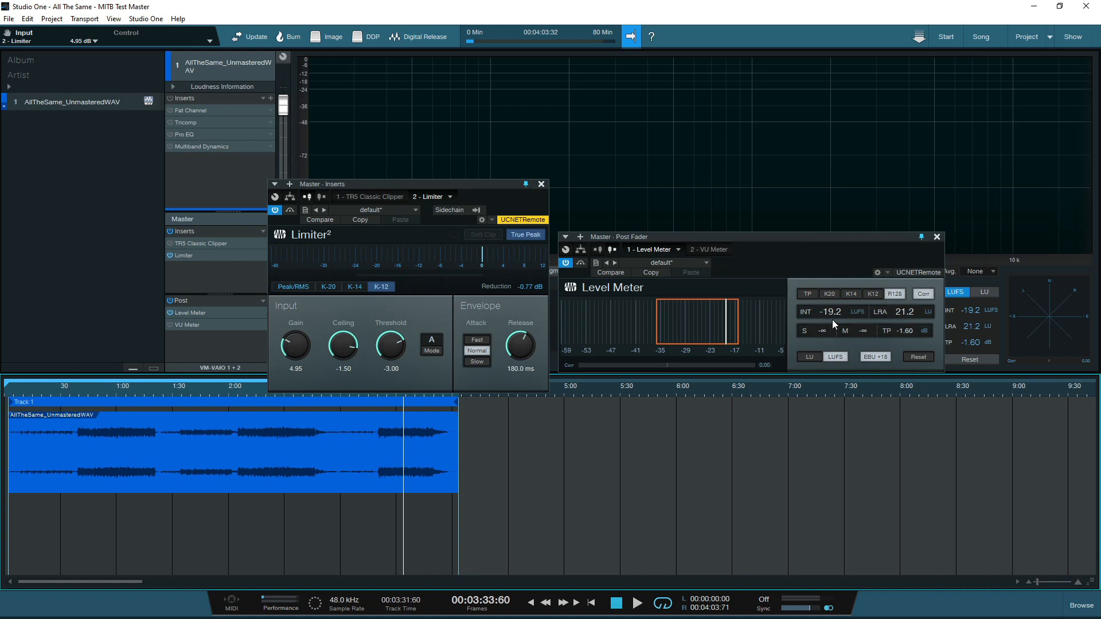
pyautogui.moveTo(846, 340)
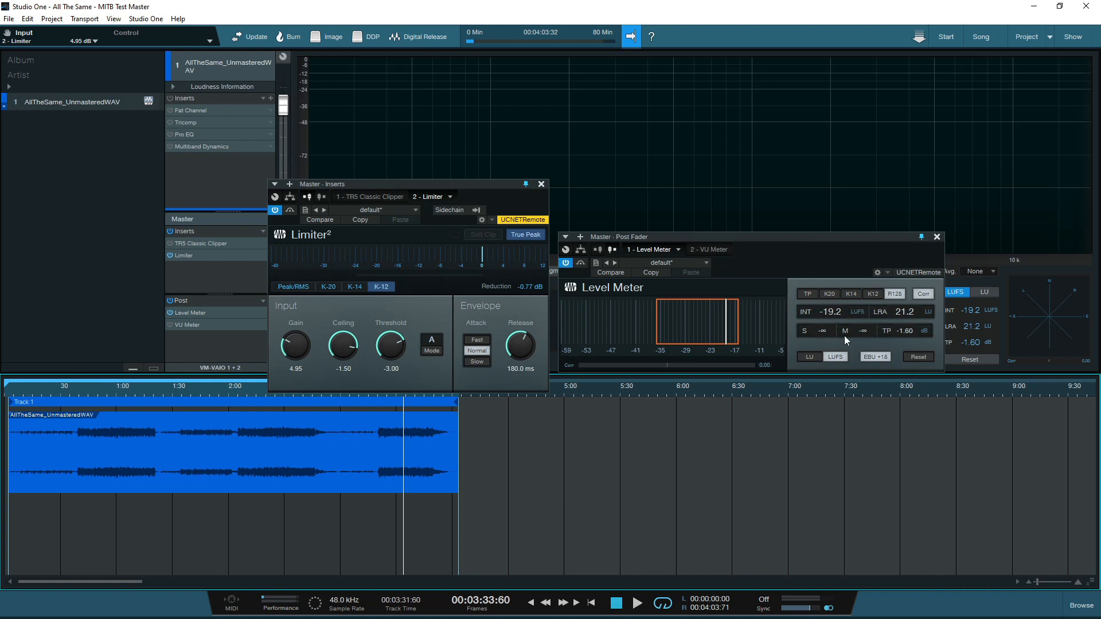
pyautogui.moveTo(835, 409)
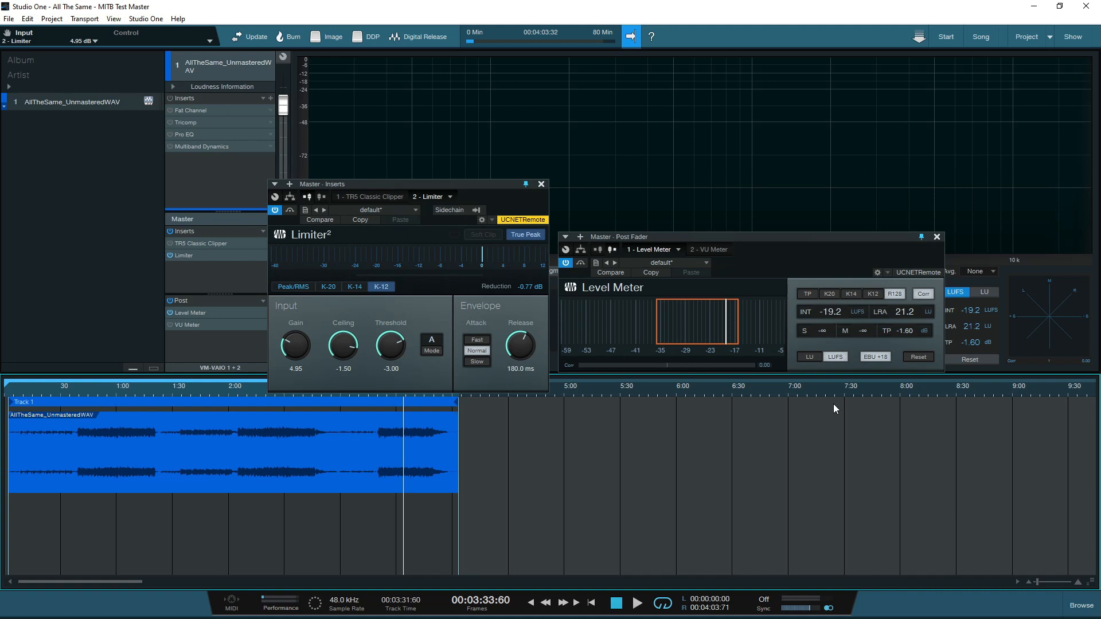
# Play part of the unmastered song, then stop once the Level Meter reads about -18.6 LUFS integrated
pyautogui.click(635, 601)
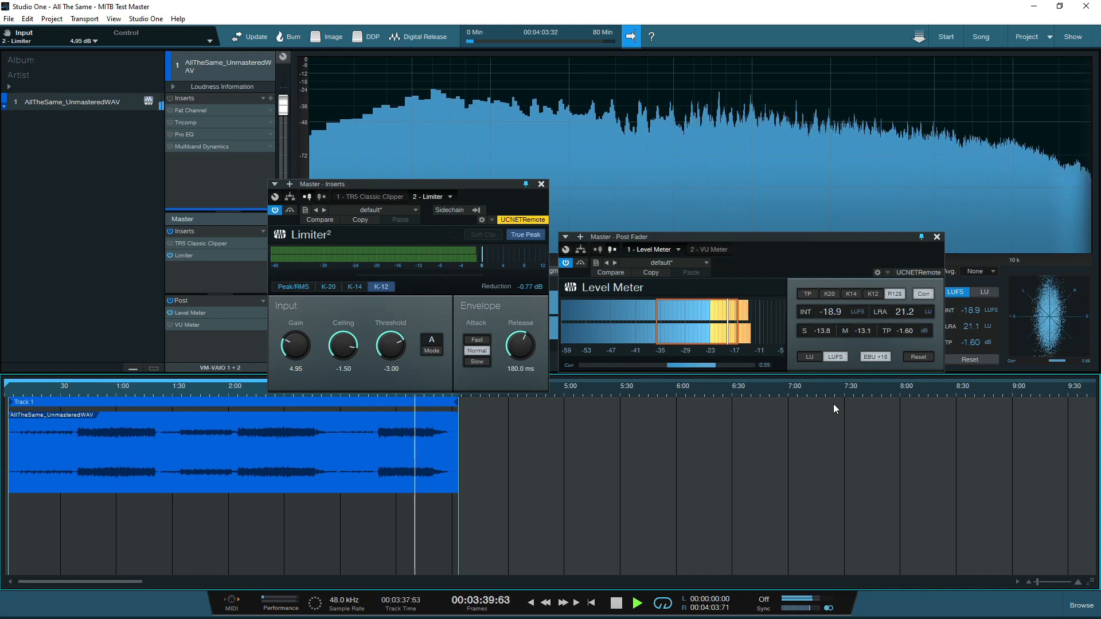
pyautogui.click(637, 601)
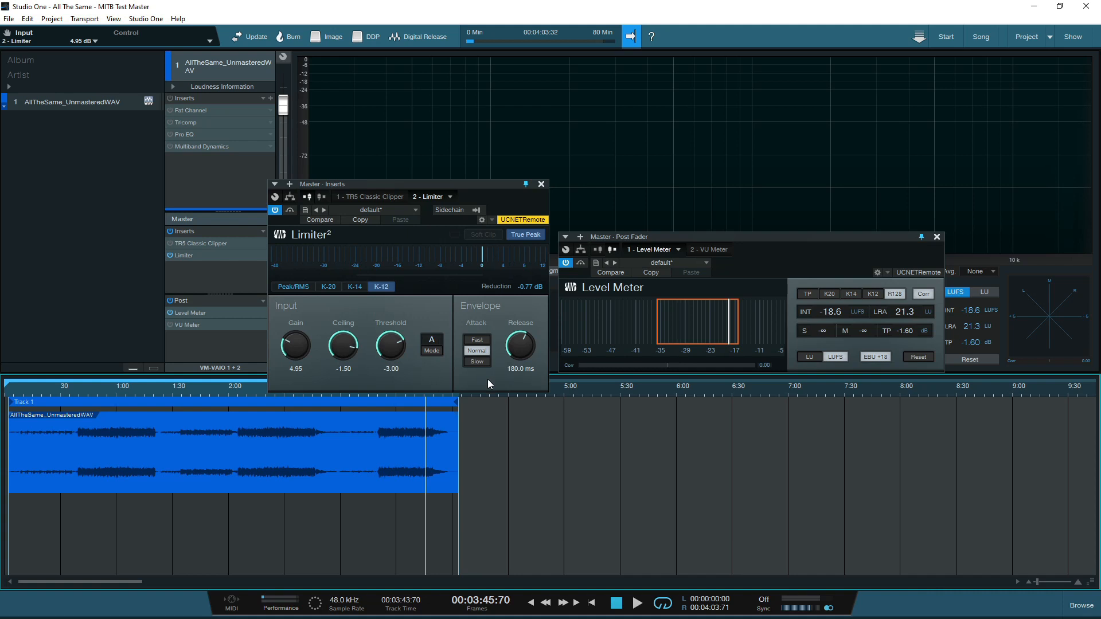
pyautogui.moveTo(518, 295)
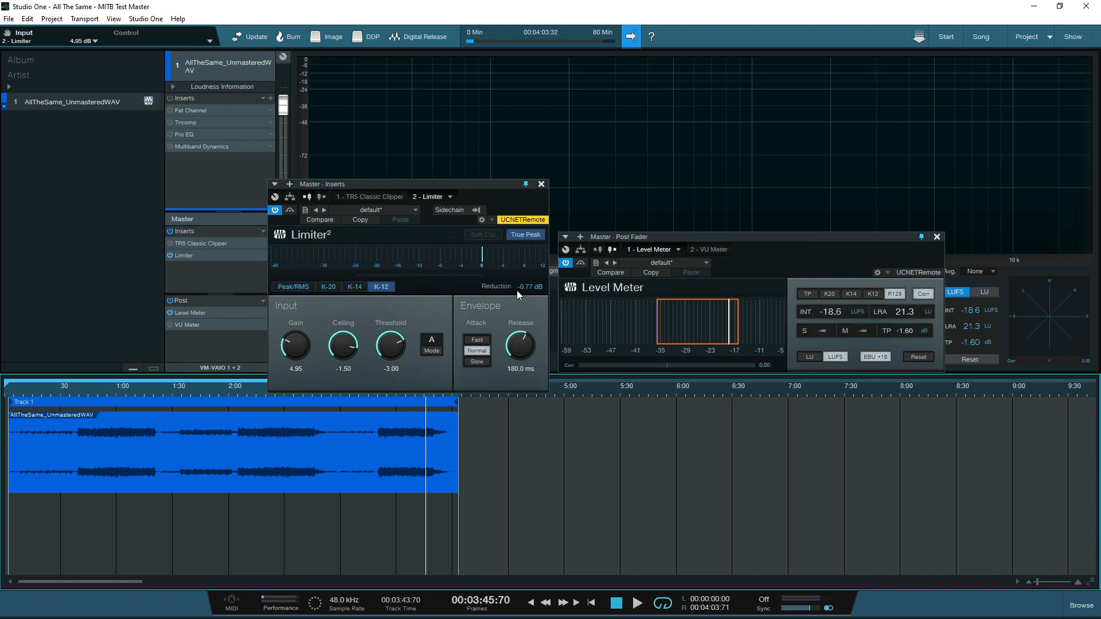
pyautogui.moveTo(523, 298)
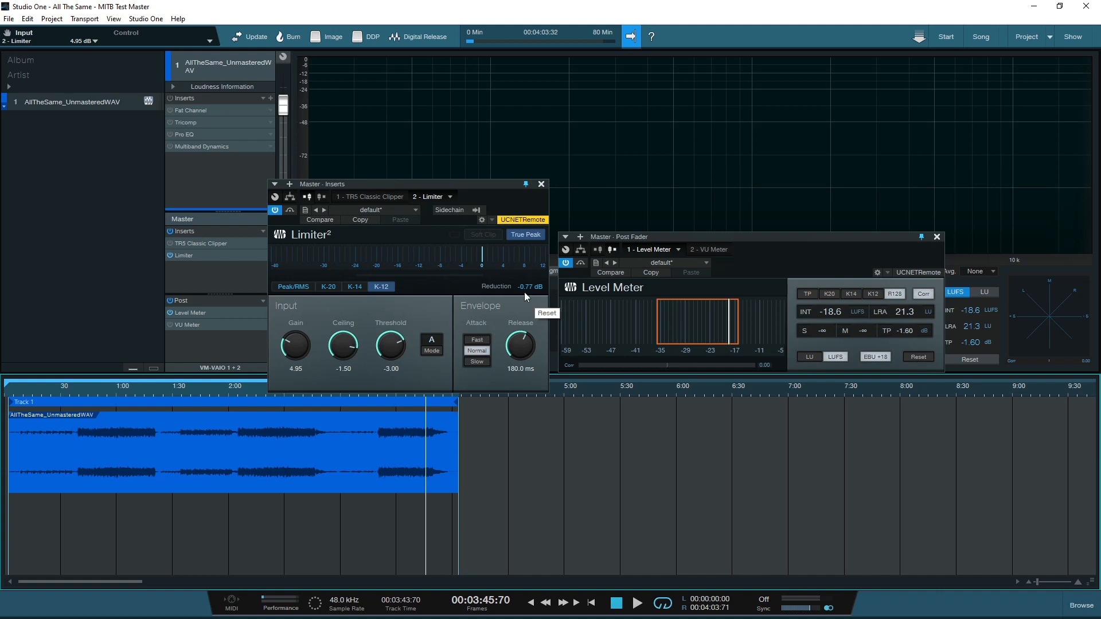
pyautogui.moveTo(512, 311)
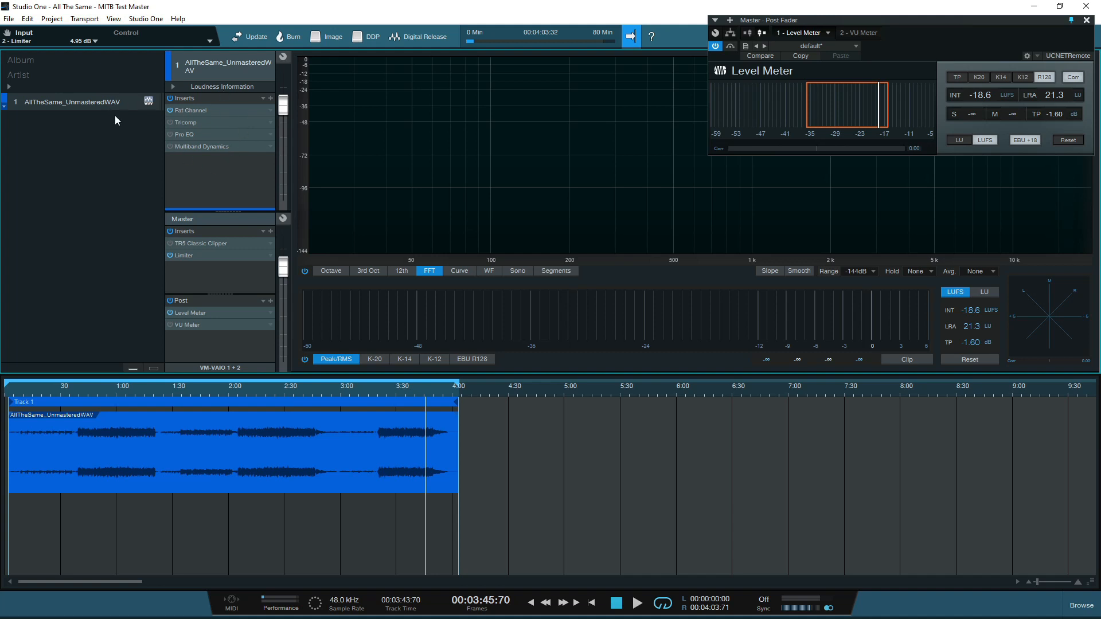
pyautogui.moveTo(221, 233)
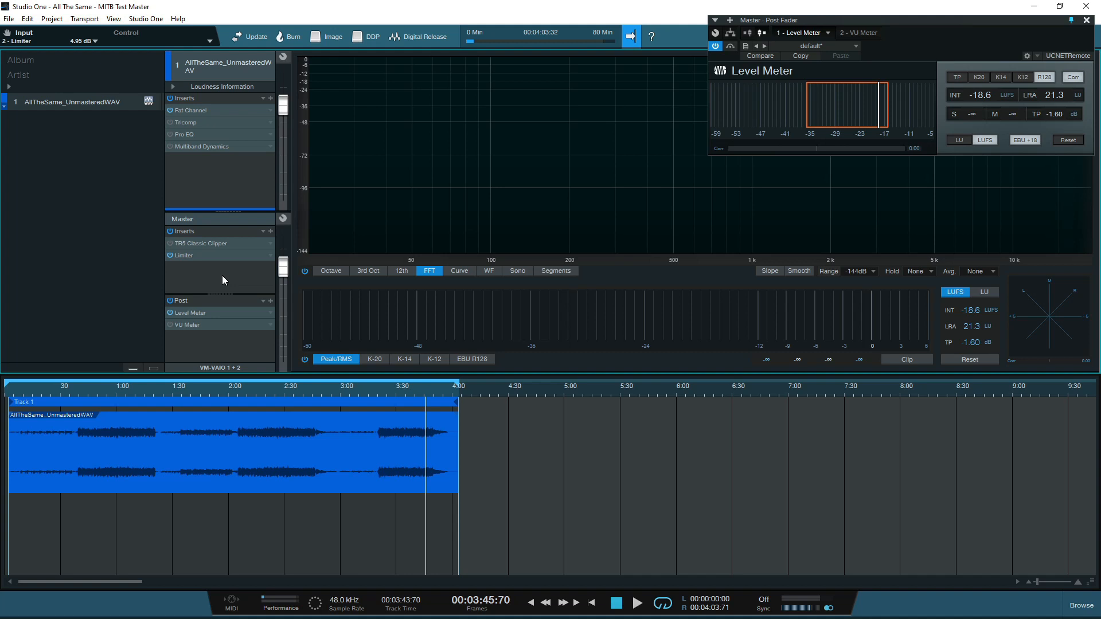
pyautogui.moveTo(201, 272)
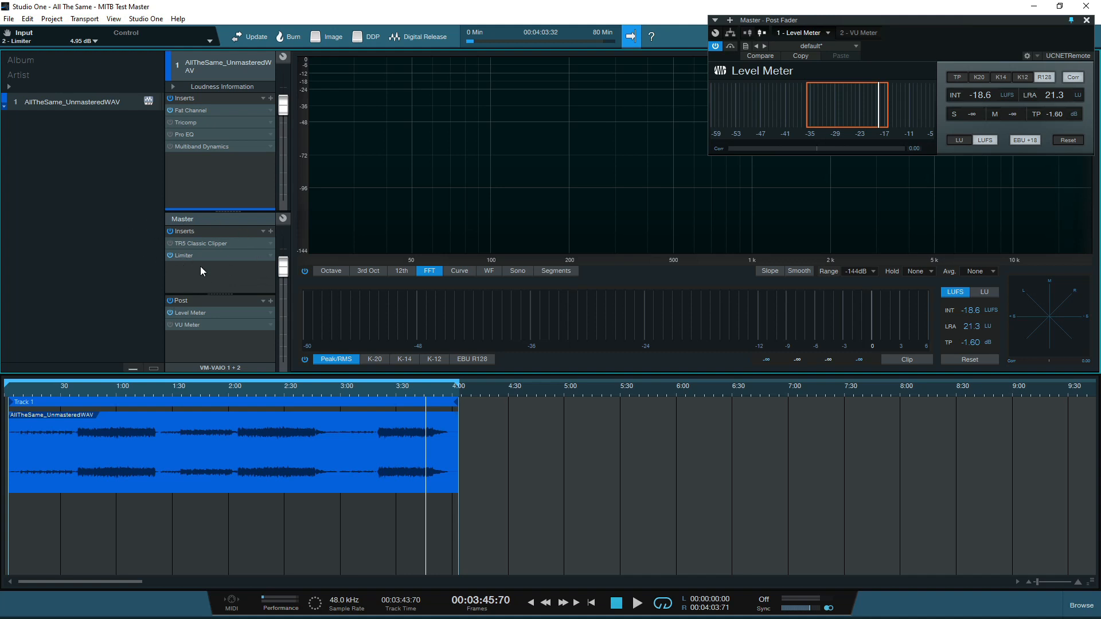
pyautogui.moveTo(199, 364)
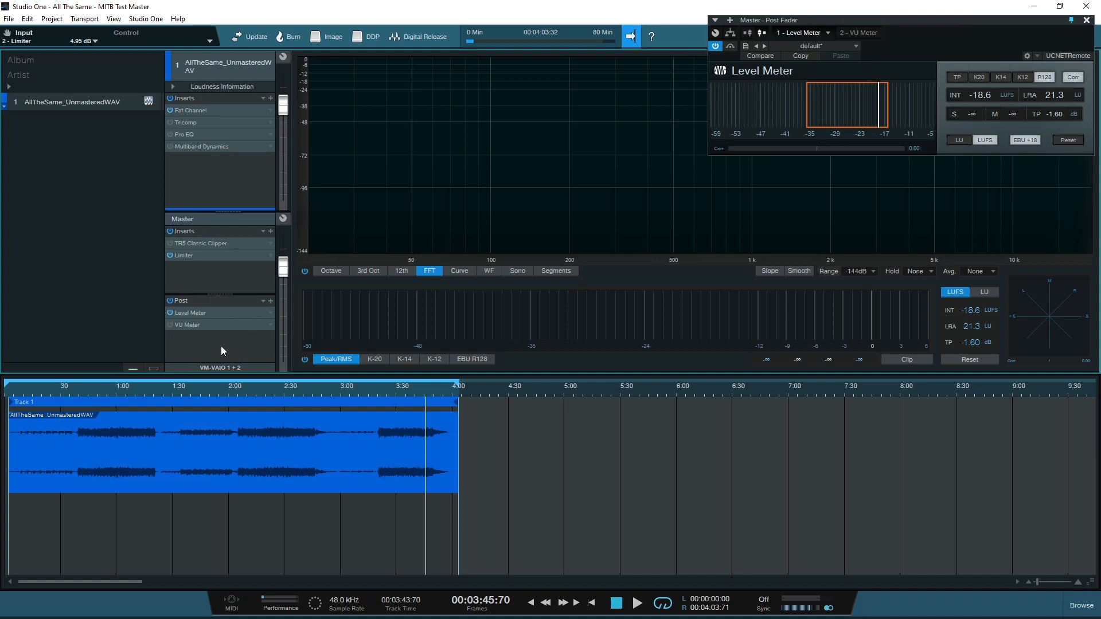
pyautogui.moveTo(235, 123)
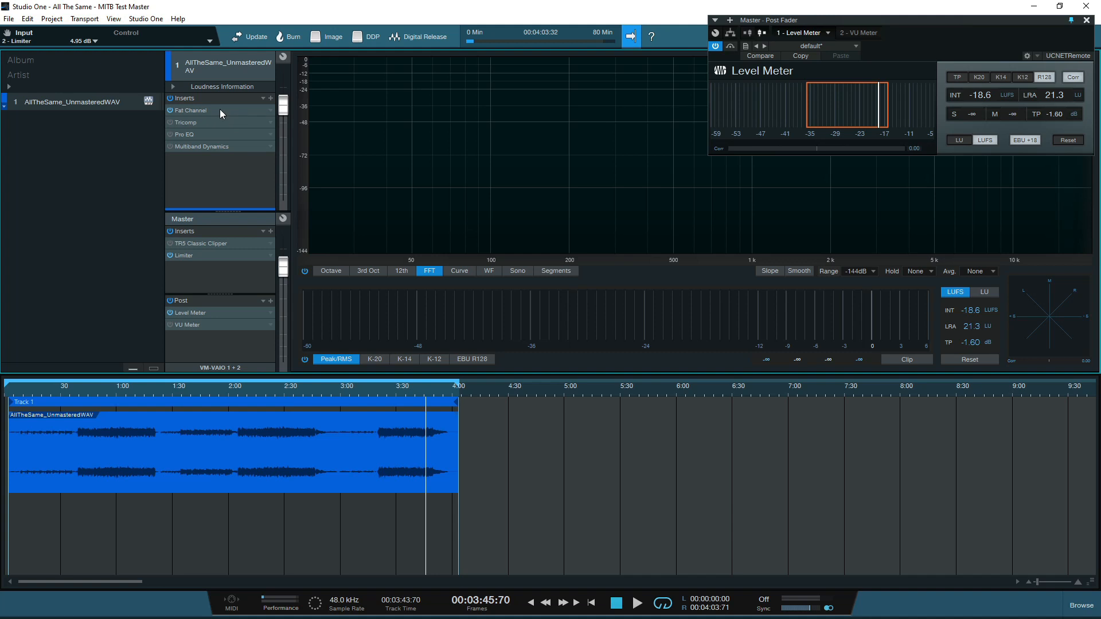
# Open Fat Channel XT from the first insert, showing its Tube CB compressor
pyautogui.doubleClick(190, 110)
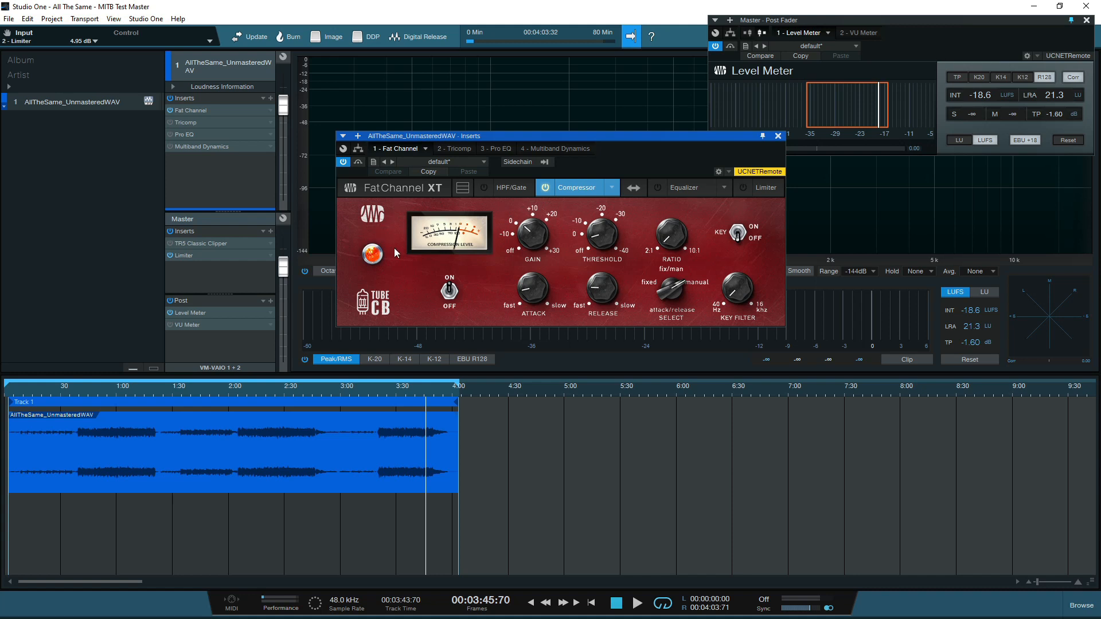
pyautogui.moveTo(536, 248)
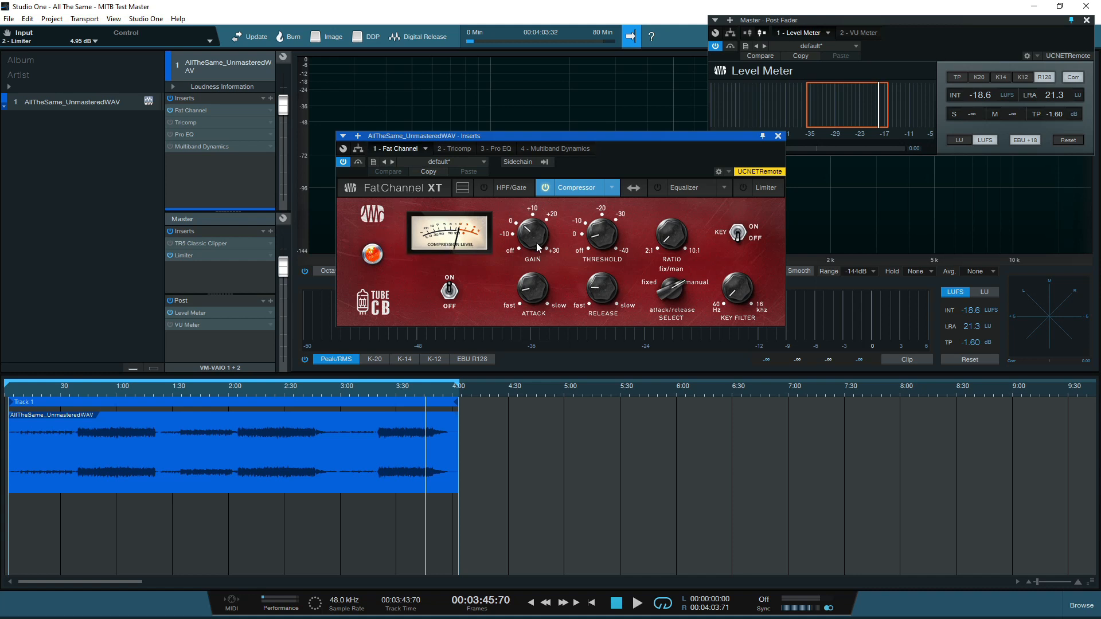
pyautogui.moveTo(495, 260)
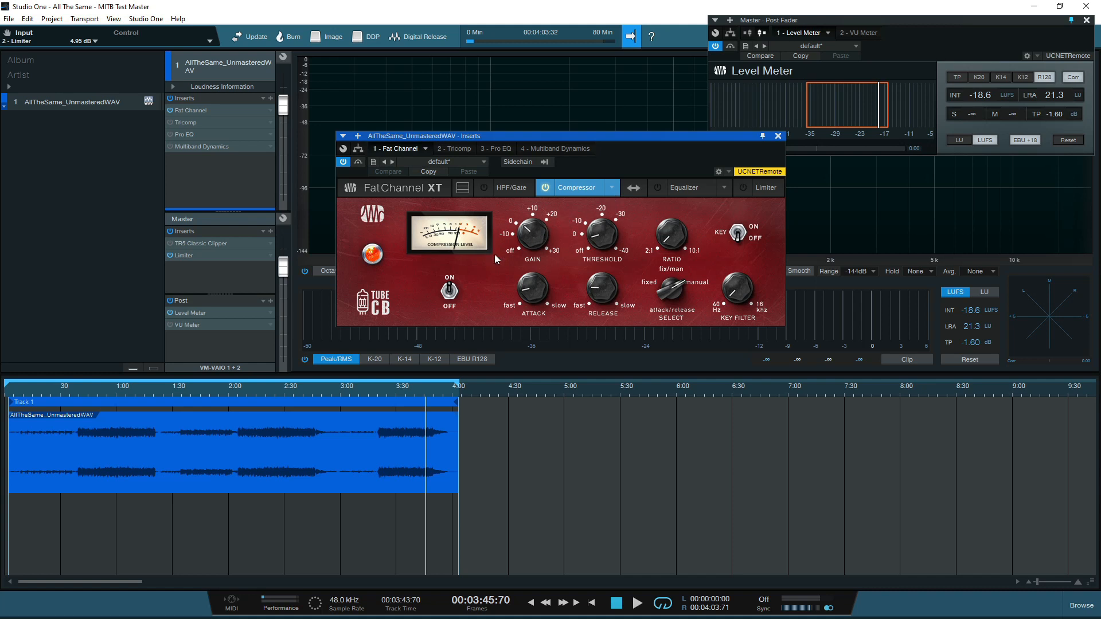
pyautogui.moveTo(616, 205)
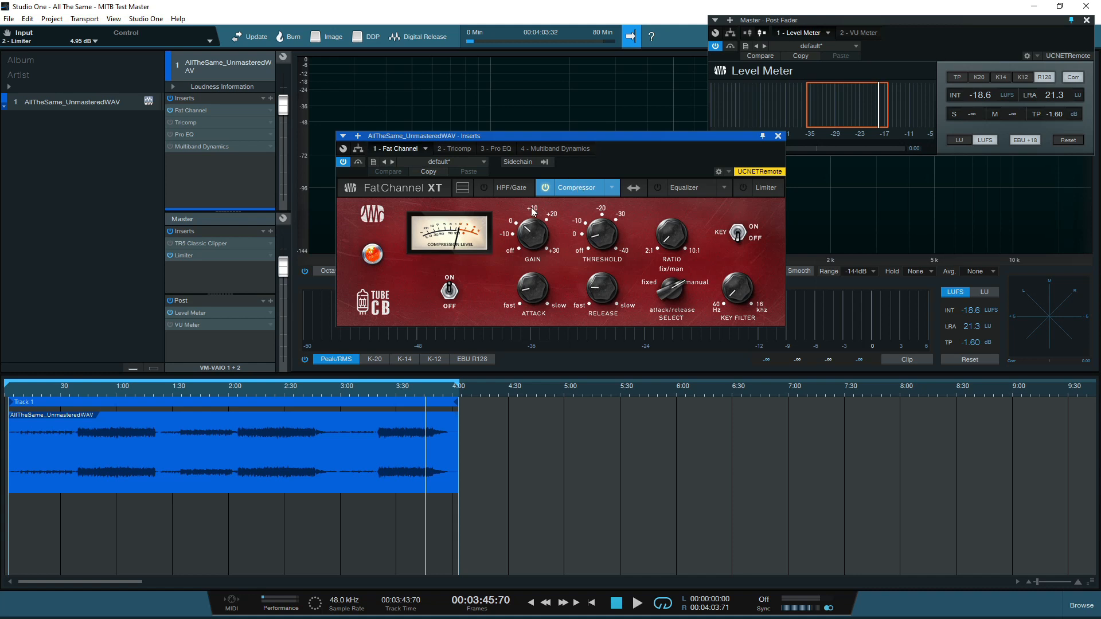
pyautogui.moveTo(462, 282)
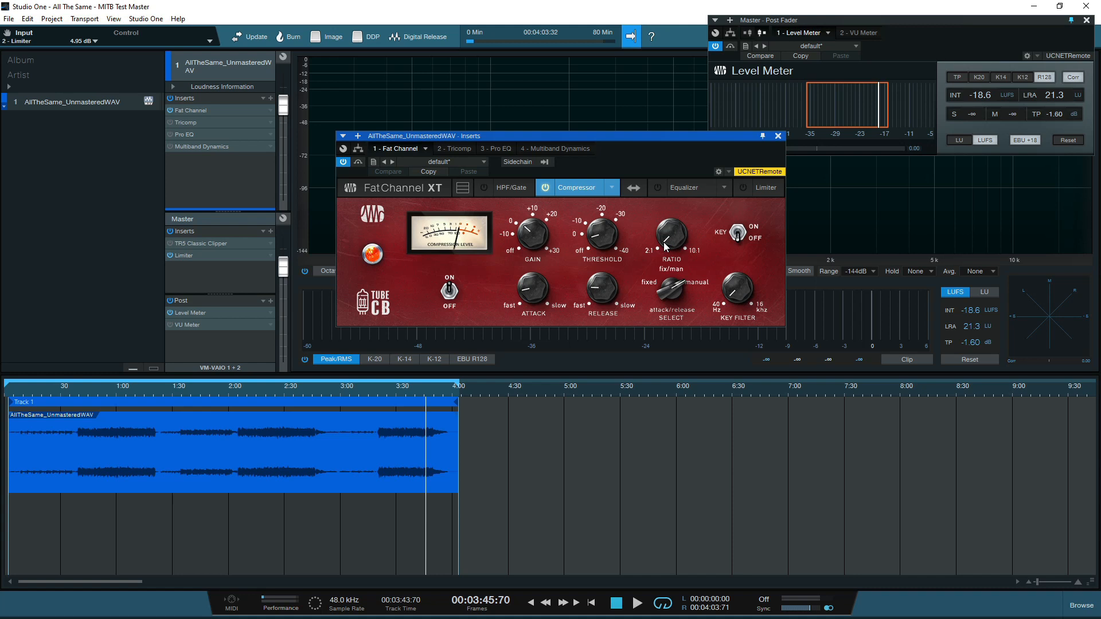
pyautogui.moveTo(569, 274)
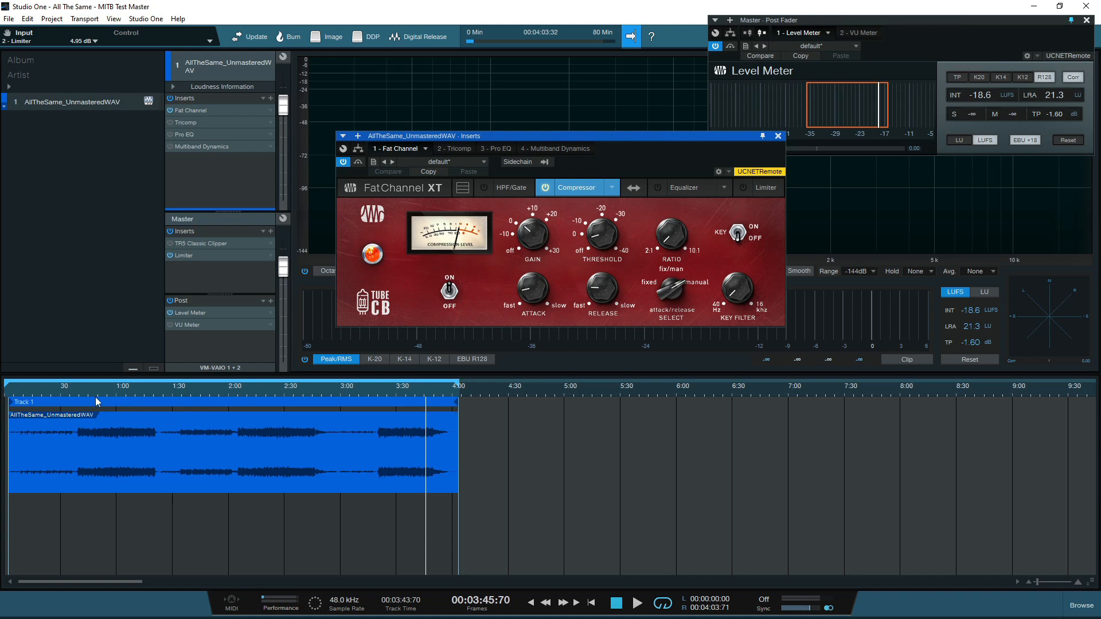
# Move the playhead to early in the song to audition it through the Fat Channel
pyautogui.click(84, 392)
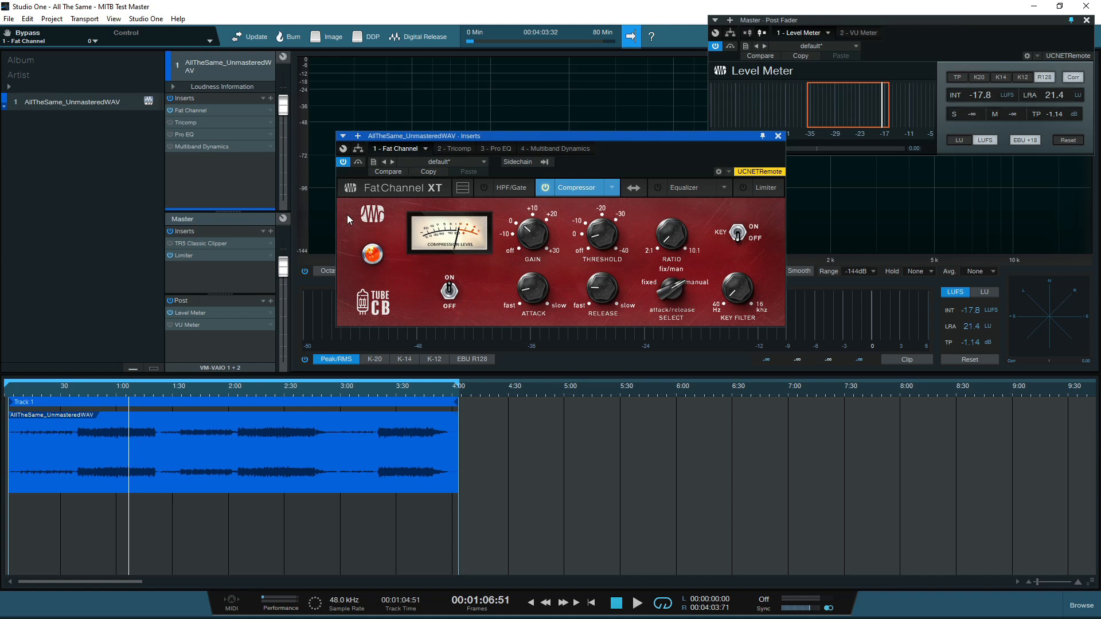
pyautogui.moveTo(699, 352)
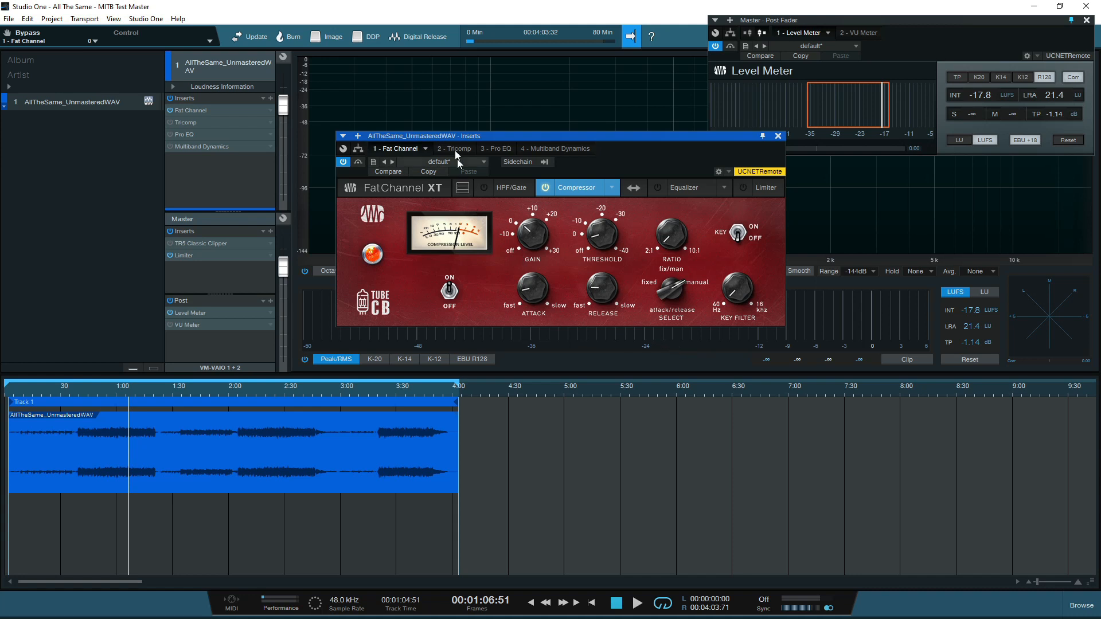
pyautogui.click(455, 148)
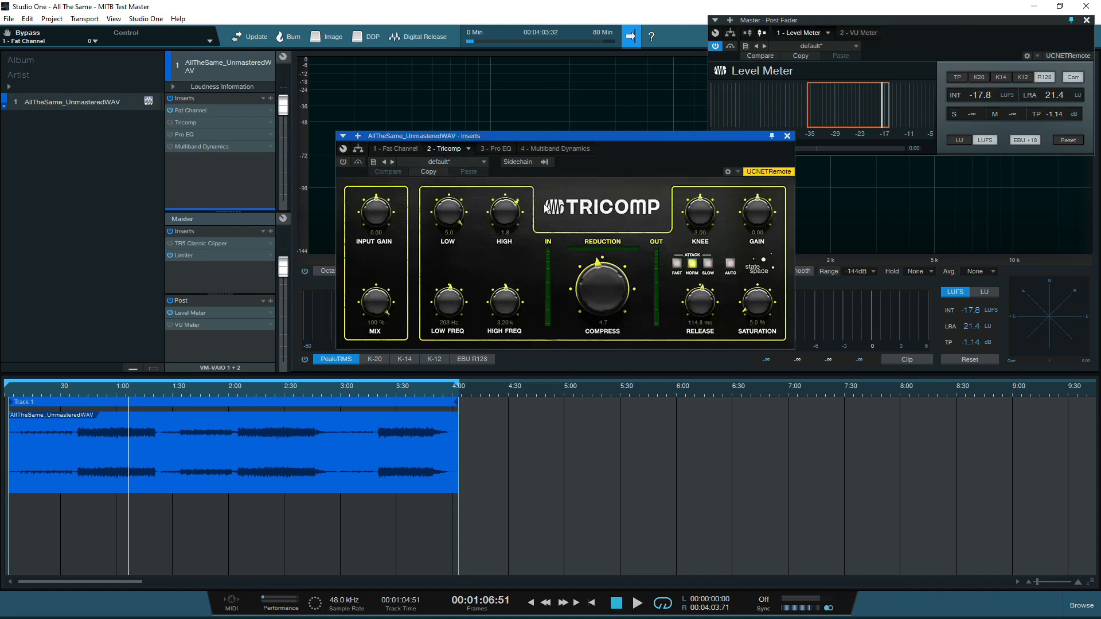
pyautogui.moveTo(575, 171)
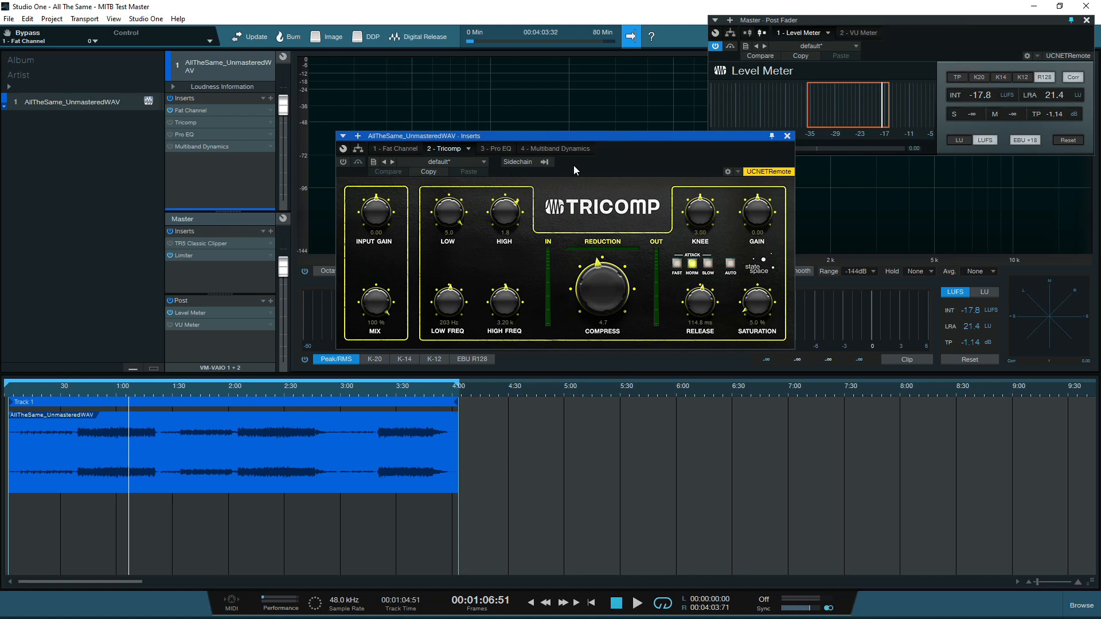
pyautogui.moveTo(353, 310)
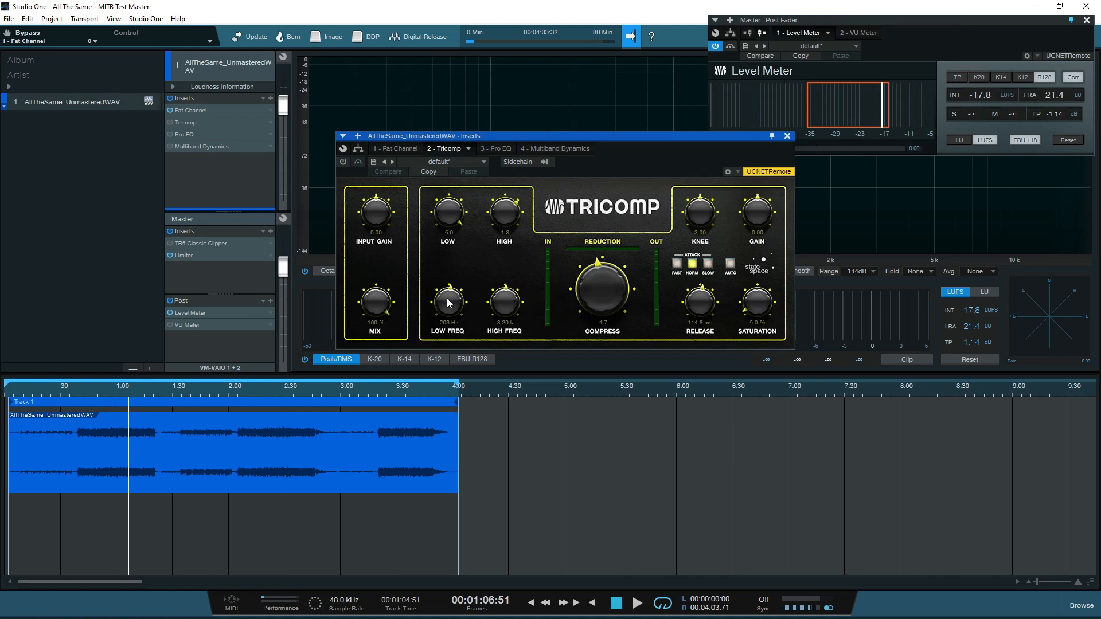
pyautogui.moveTo(462, 294)
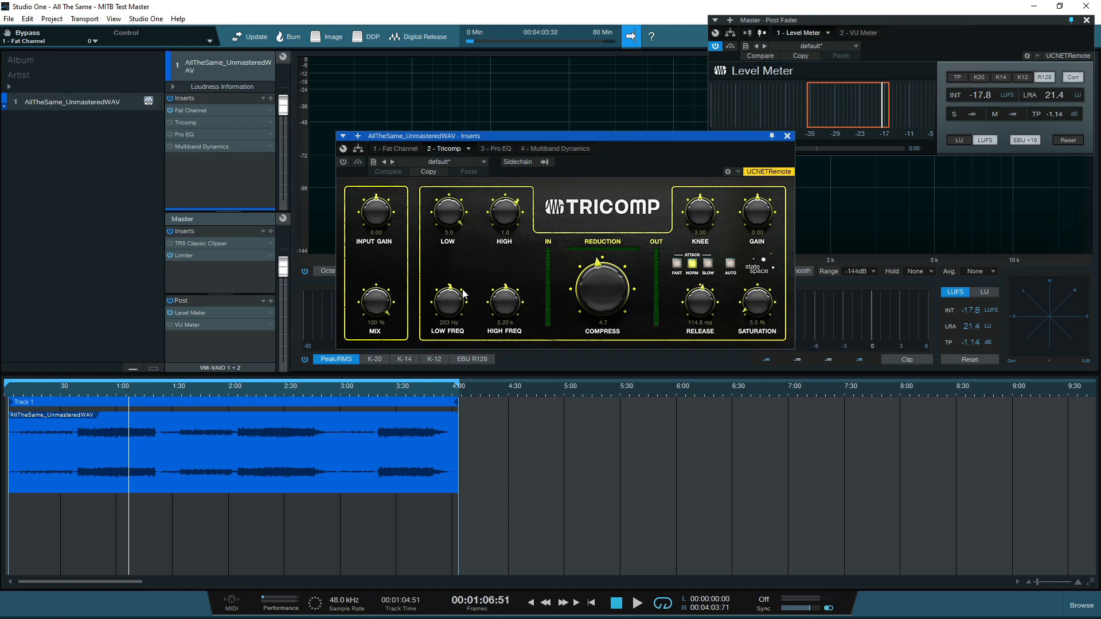
pyautogui.moveTo(471, 240)
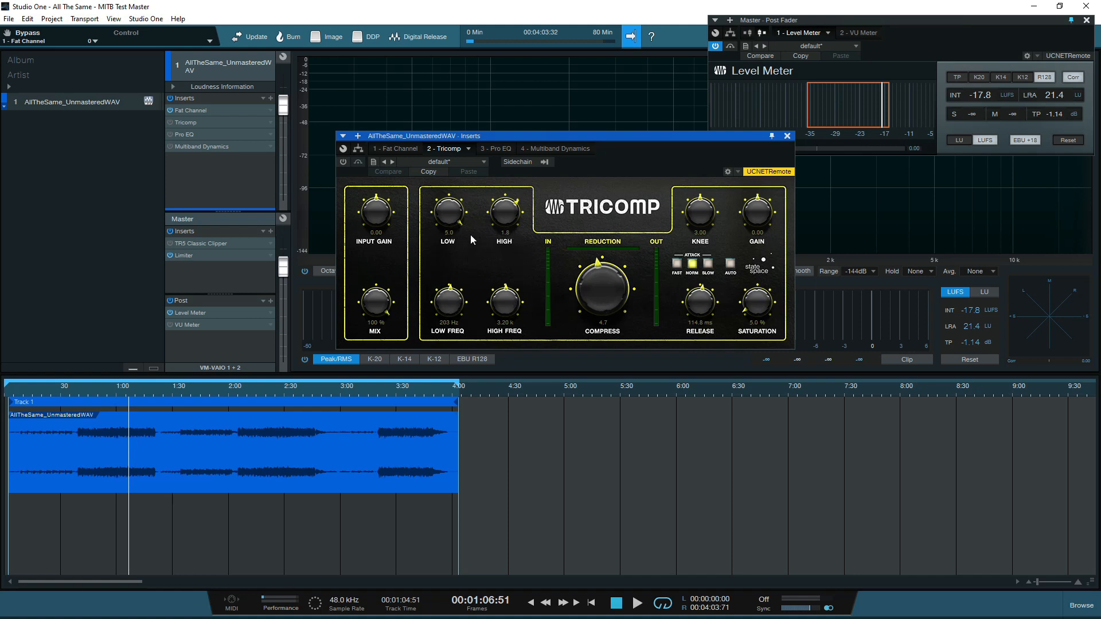
pyautogui.moveTo(523, 221)
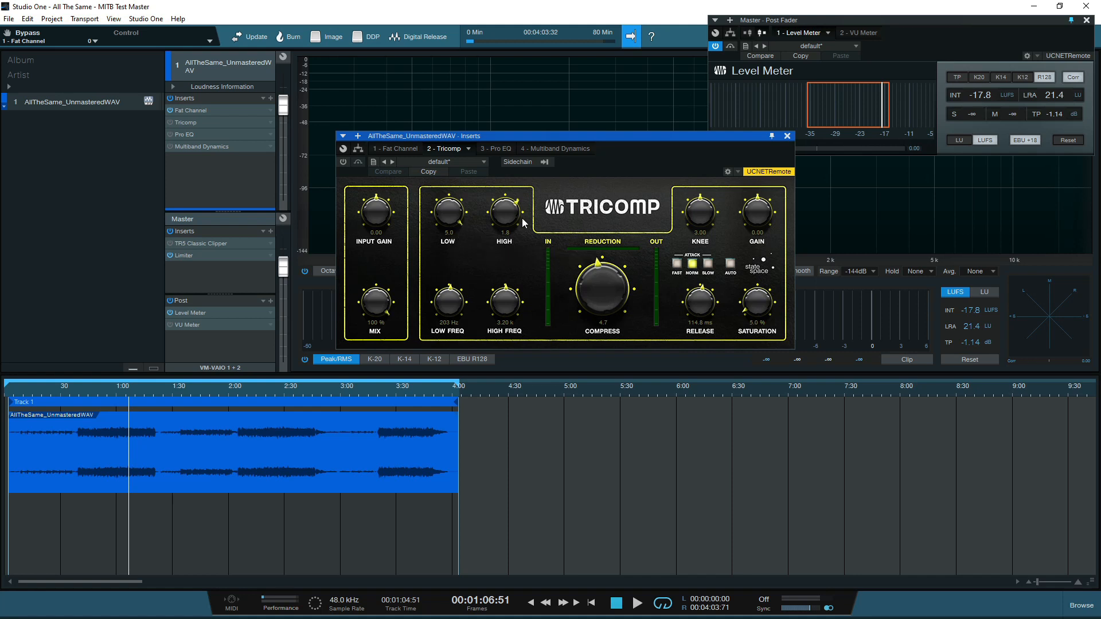
pyautogui.moveTo(495, 337)
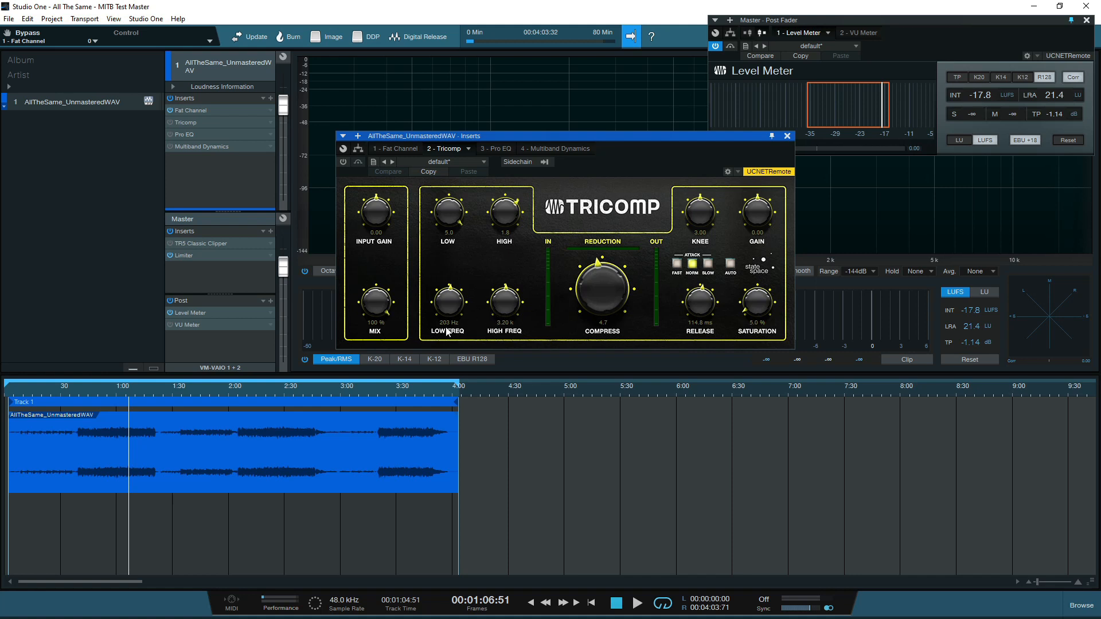
pyautogui.moveTo(471, 304)
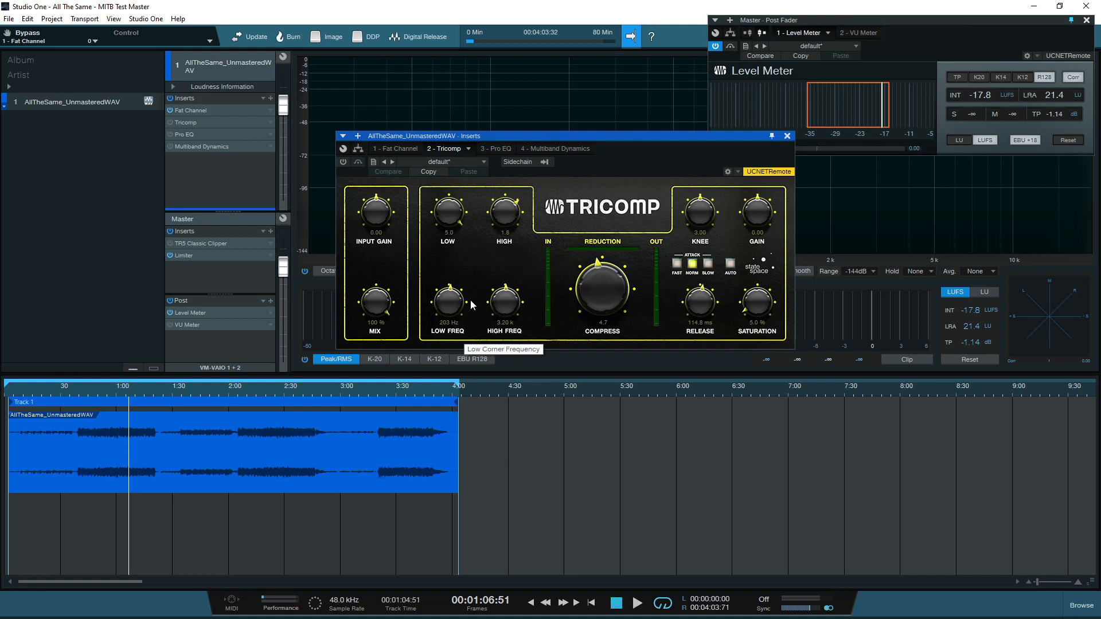
pyautogui.moveTo(460, 274)
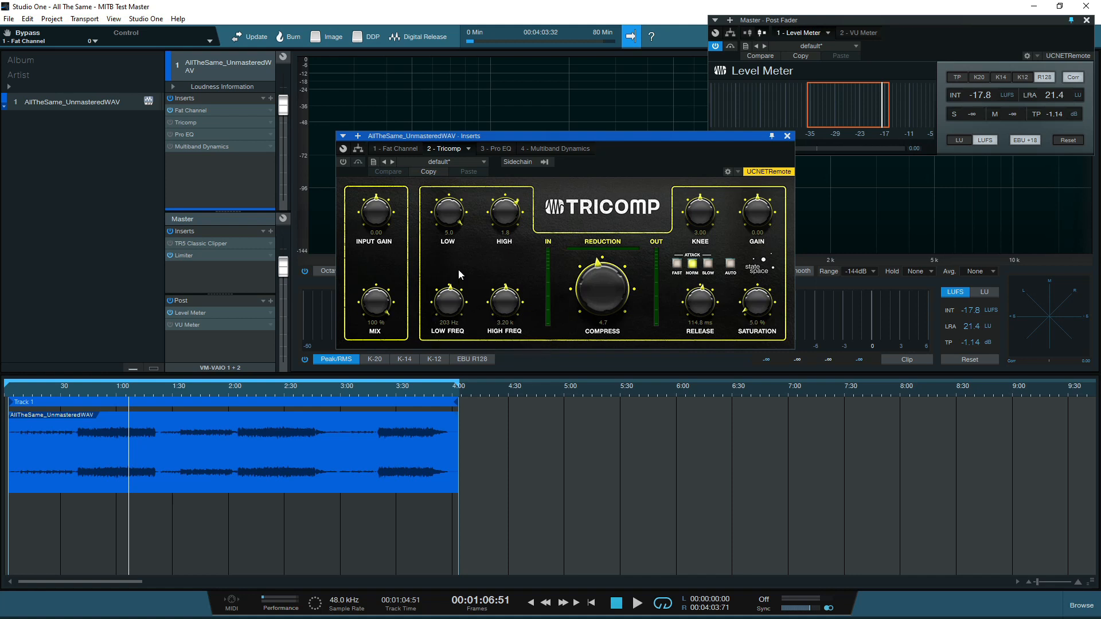
pyautogui.moveTo(291, 415)
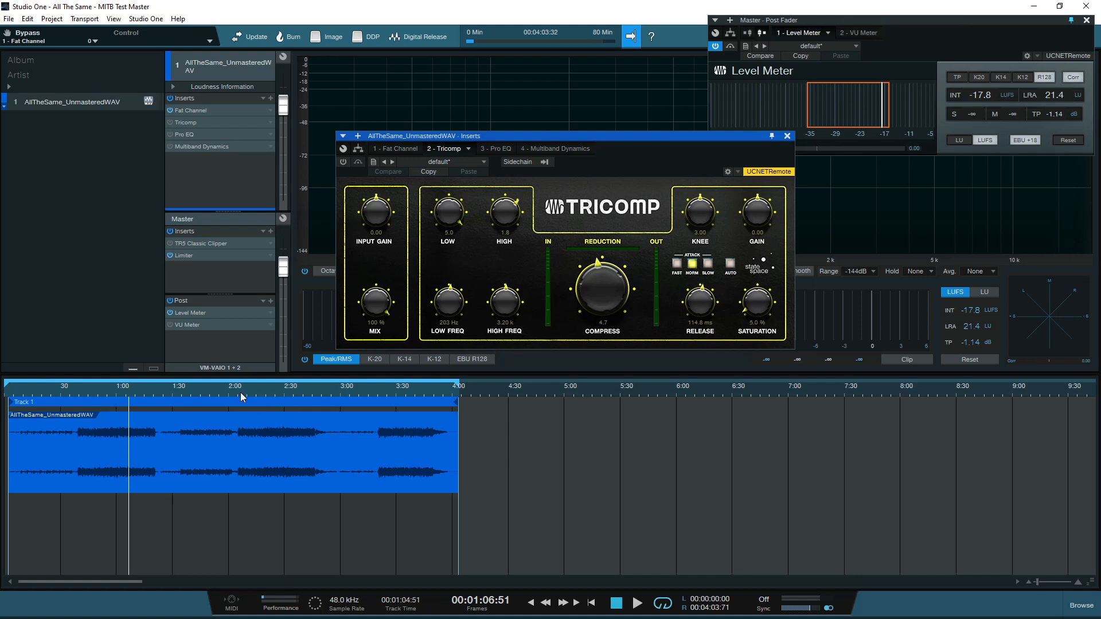
# Start playback from around 2:00 to hear the master through Tricomp
pyautogui.click(635, 602)
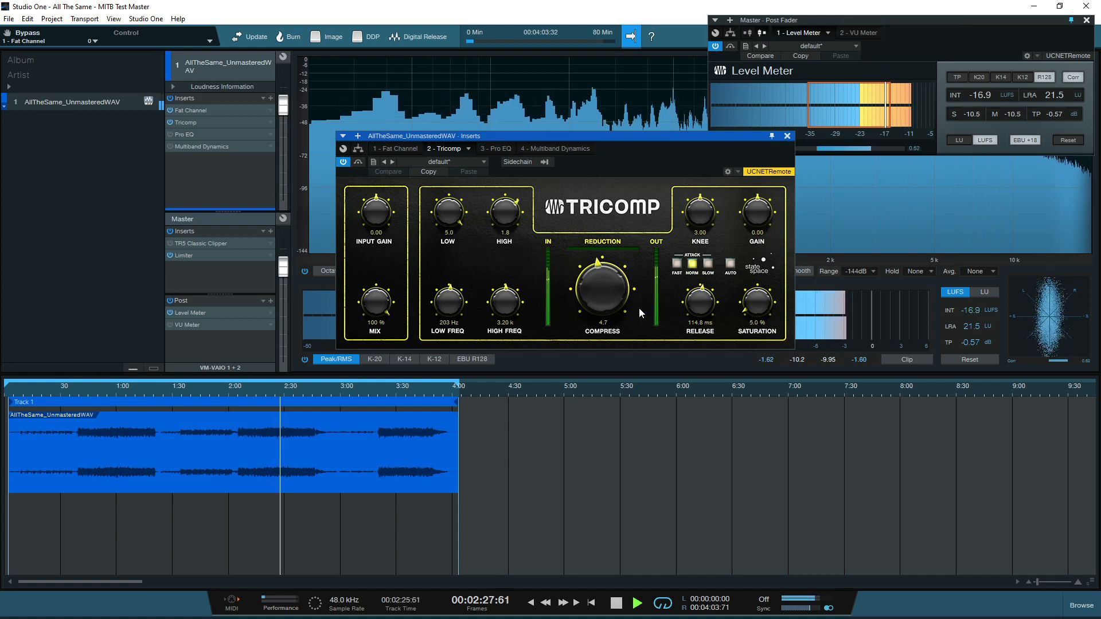
# Try Tricomp saturation up to about 28%, then ease it back through 14%, 8.5% and 7% to settle at 5%
pyautogui.click(636, 602)
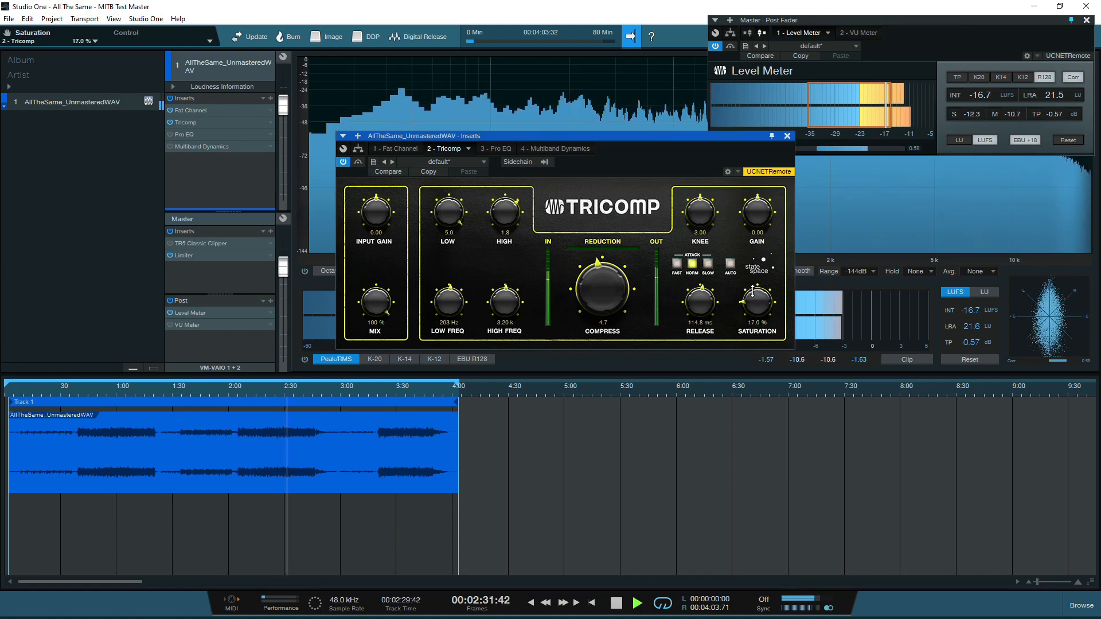
pyautogui.moveTo(755, 287); pyautogui.dragTo(756, 277)
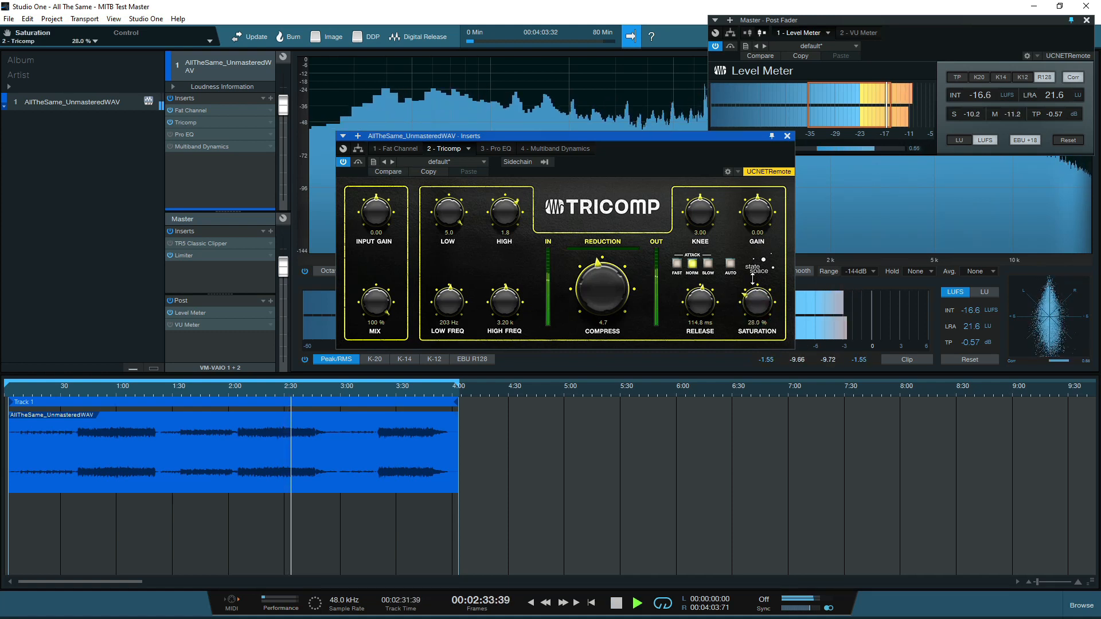
pyautogui.moveTo(757, 291); pyautogui.dragTo(757, 308)
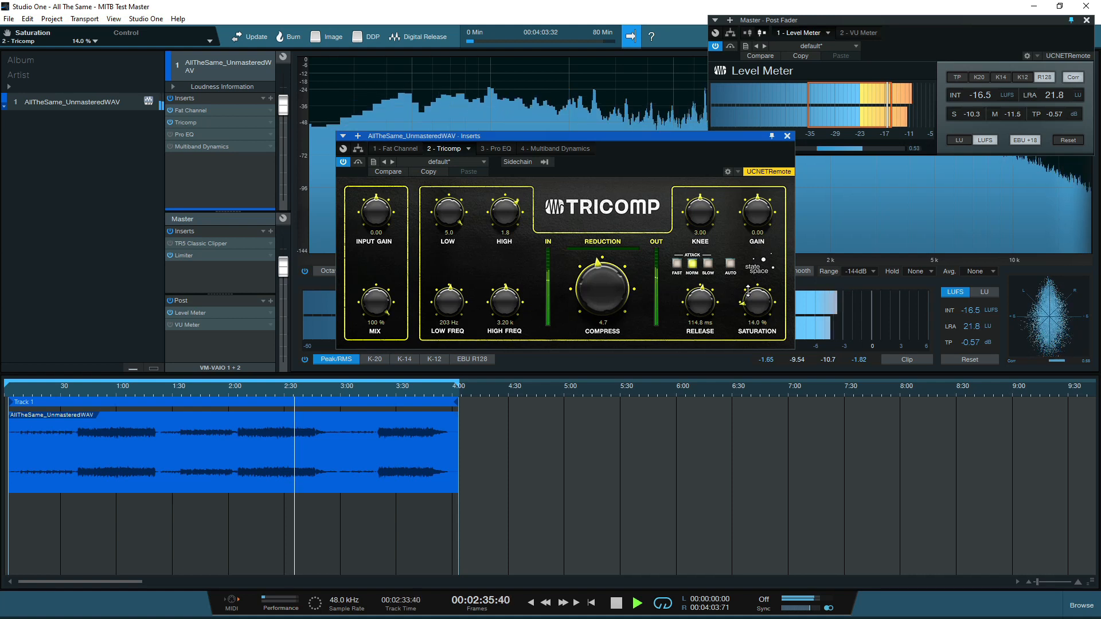
pyautogui.moveTo(756, 289); pyautogui.dragTo(755, 308)
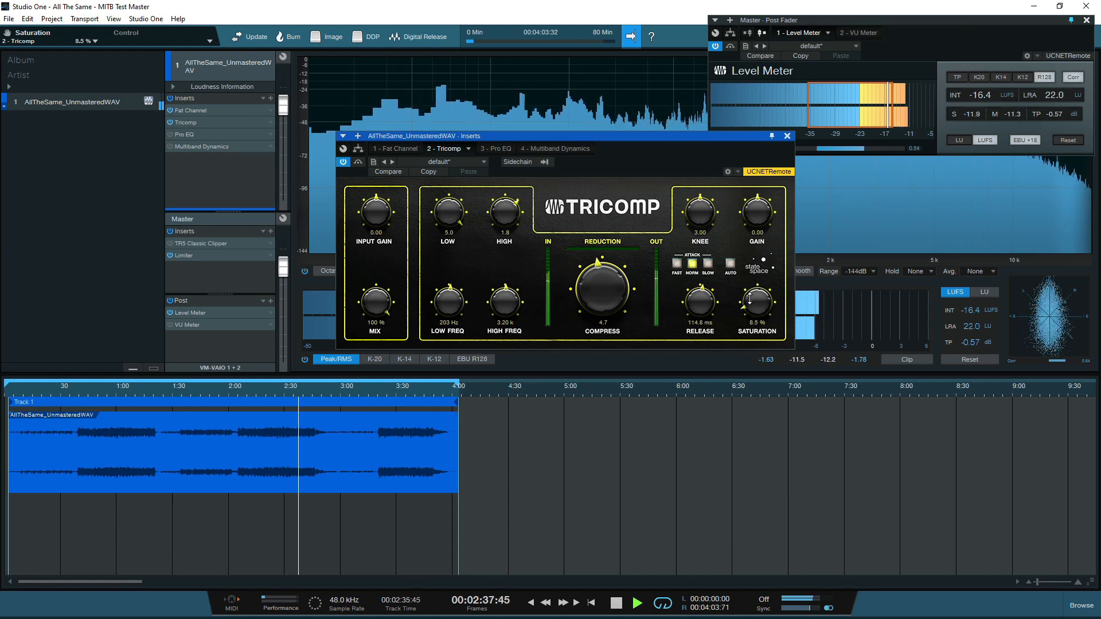
pyautogui.moveTo(755, 301); pyautogui.dragTo(751, 312)
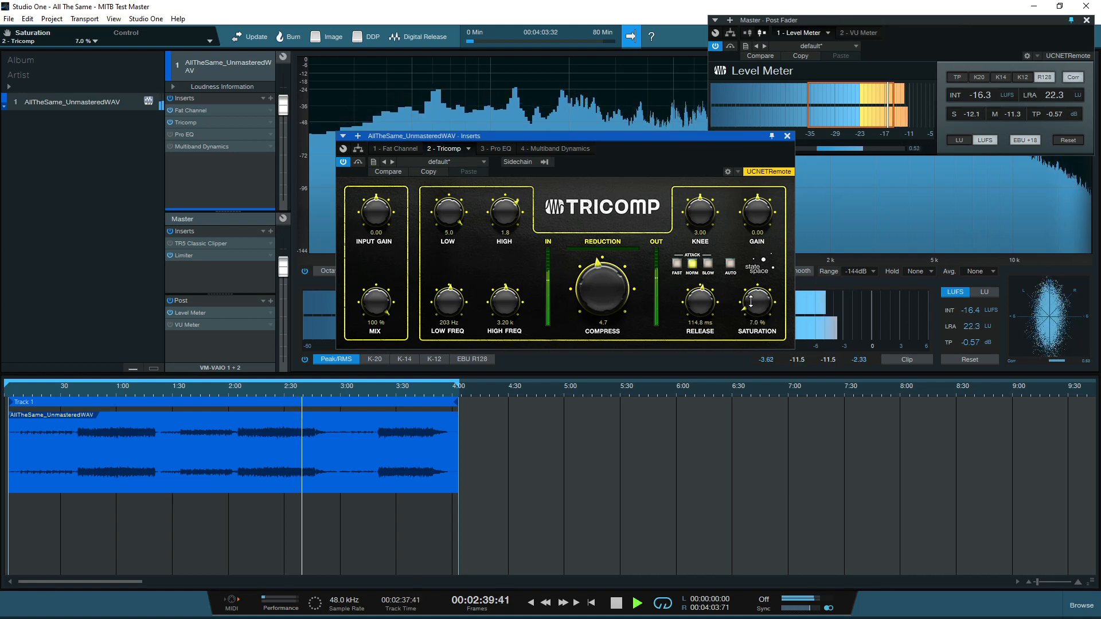
pyautogui.moveTo(757, 304); pyautogui.dragTo(757, 312)
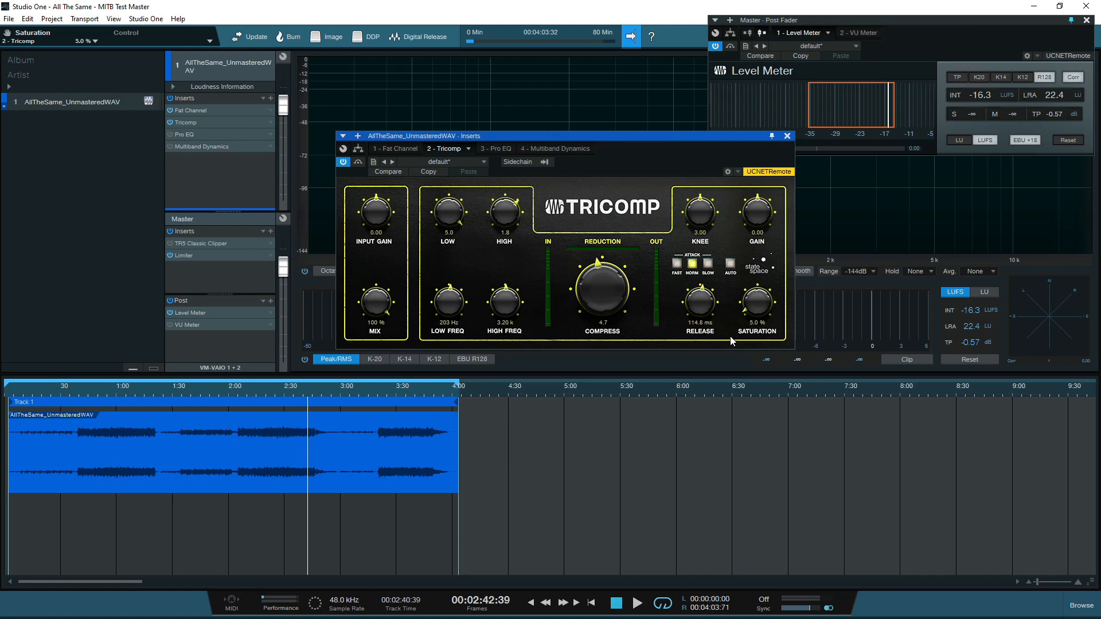
pyautogui.moveTo(505, 152)
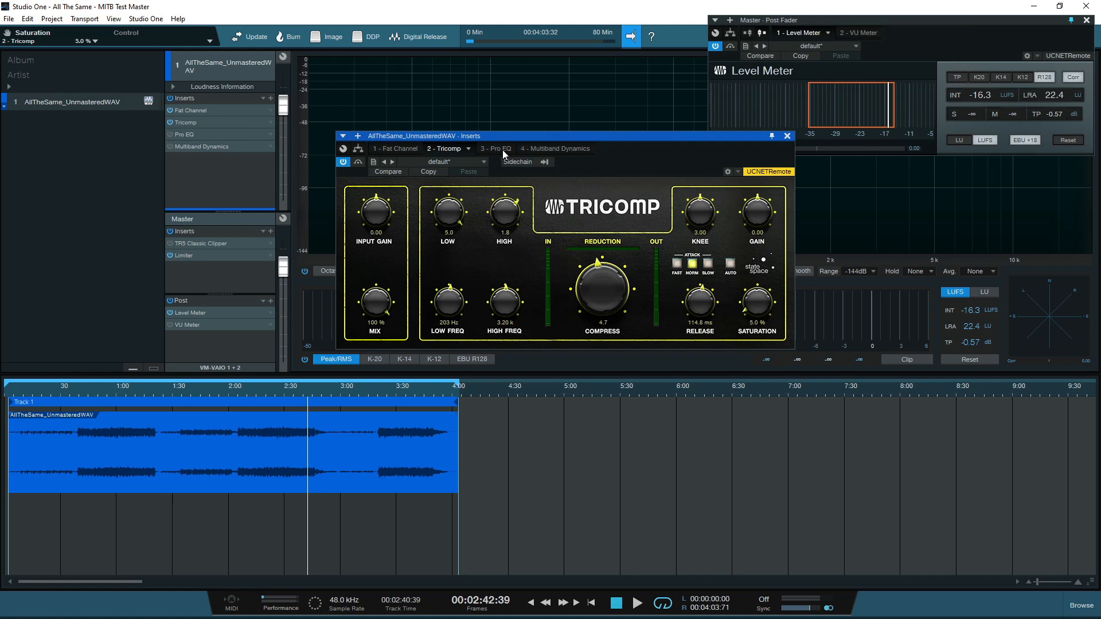
# Show and activate Pro EQ² on the third insert, then bypass it to compare against the unprocessed sound
pyautogui.click(490, 148)
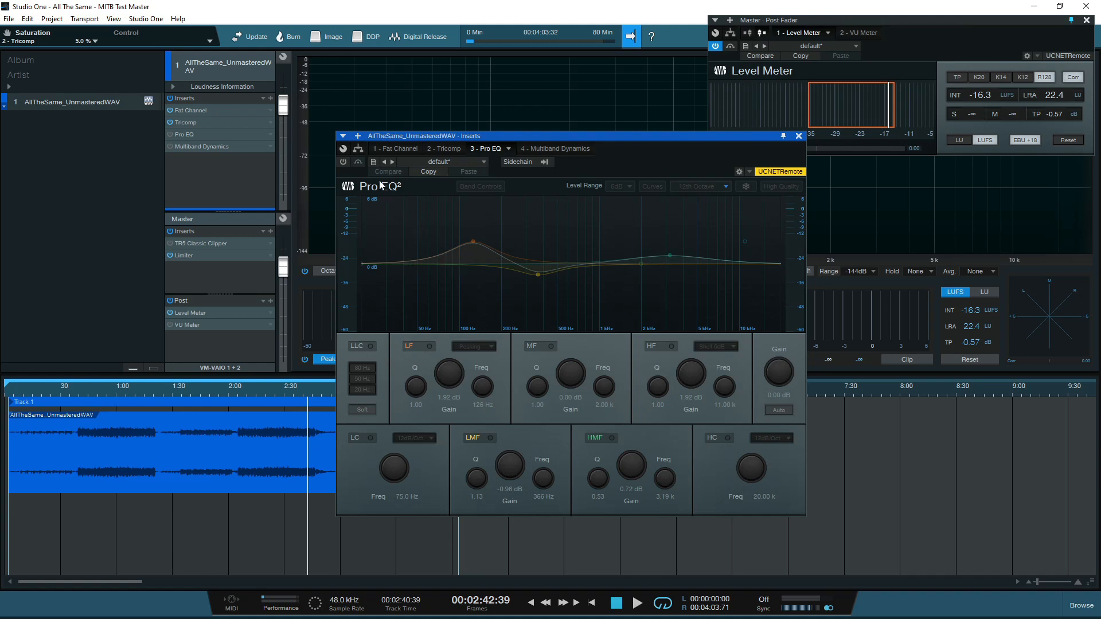
pyautogui.click(342, 162)
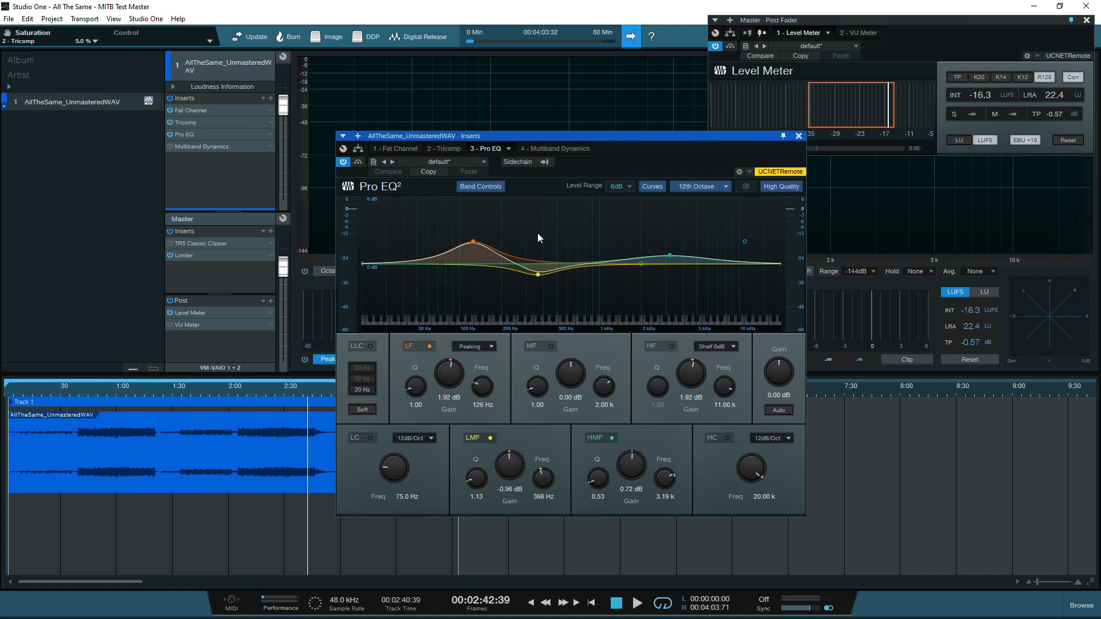
pyautogui.moveTo(526, 286)
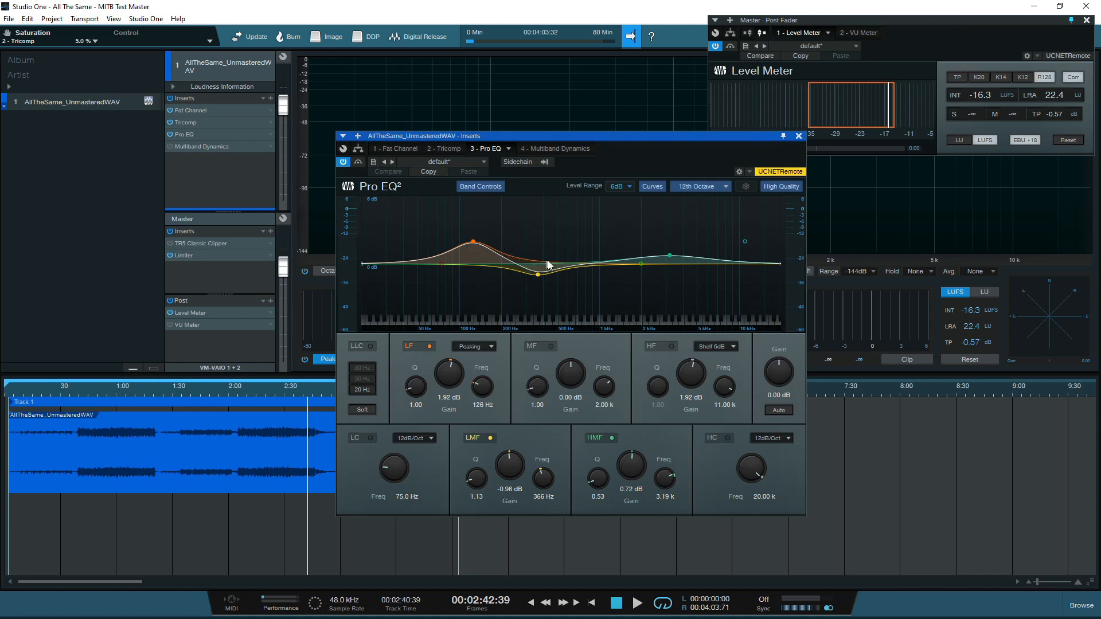
pyautogui.moveTo(520, 264)
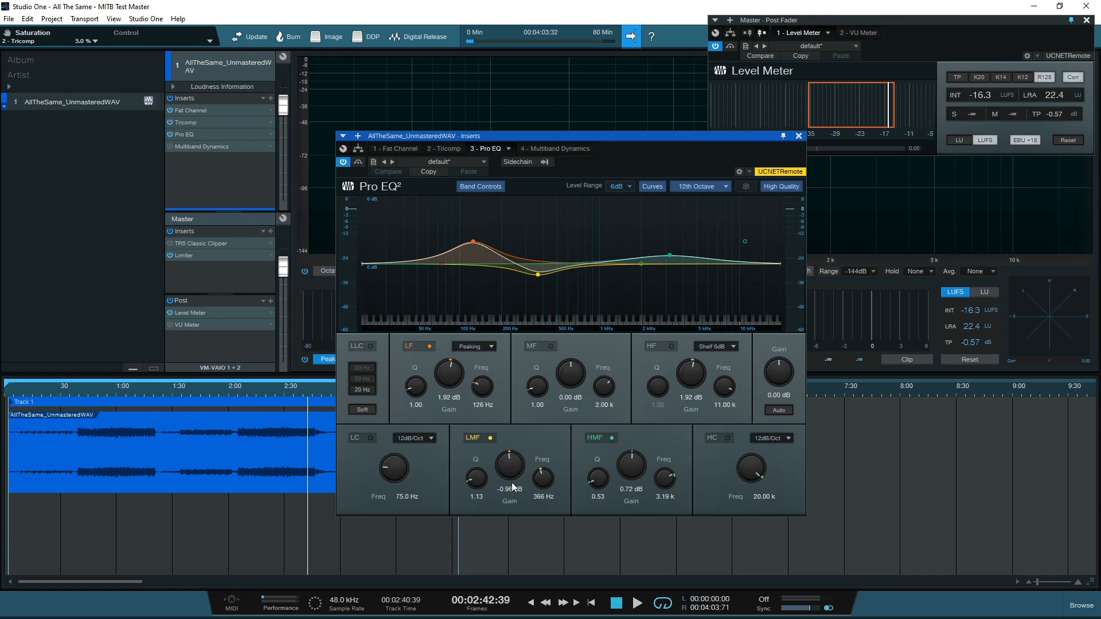
pyautogui.moveTo(549, 448)
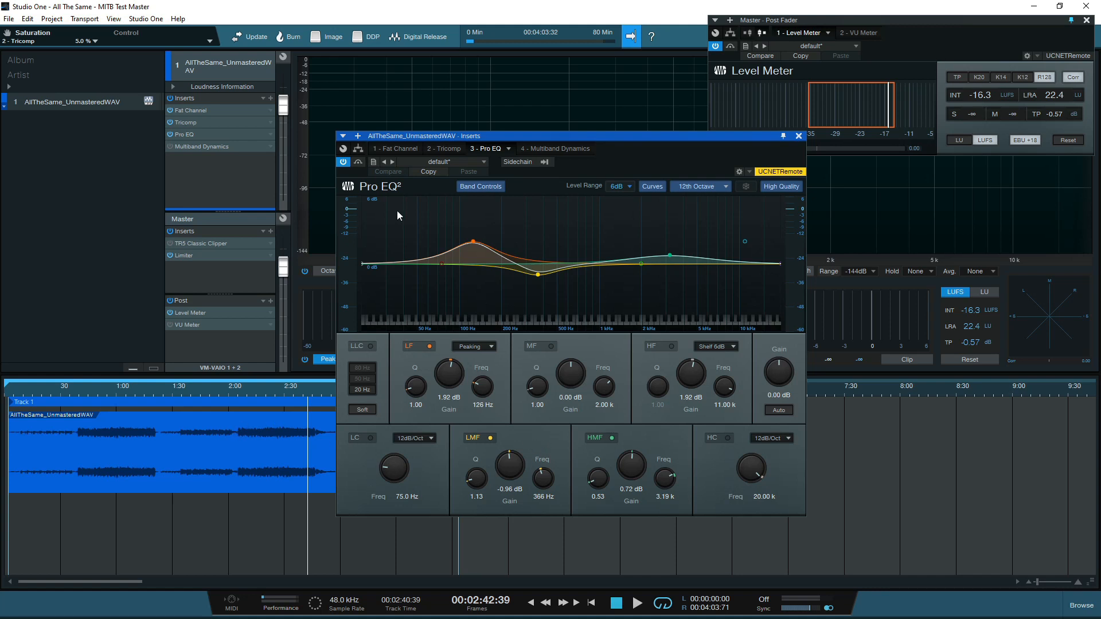
pyautogui.click(358, 161)
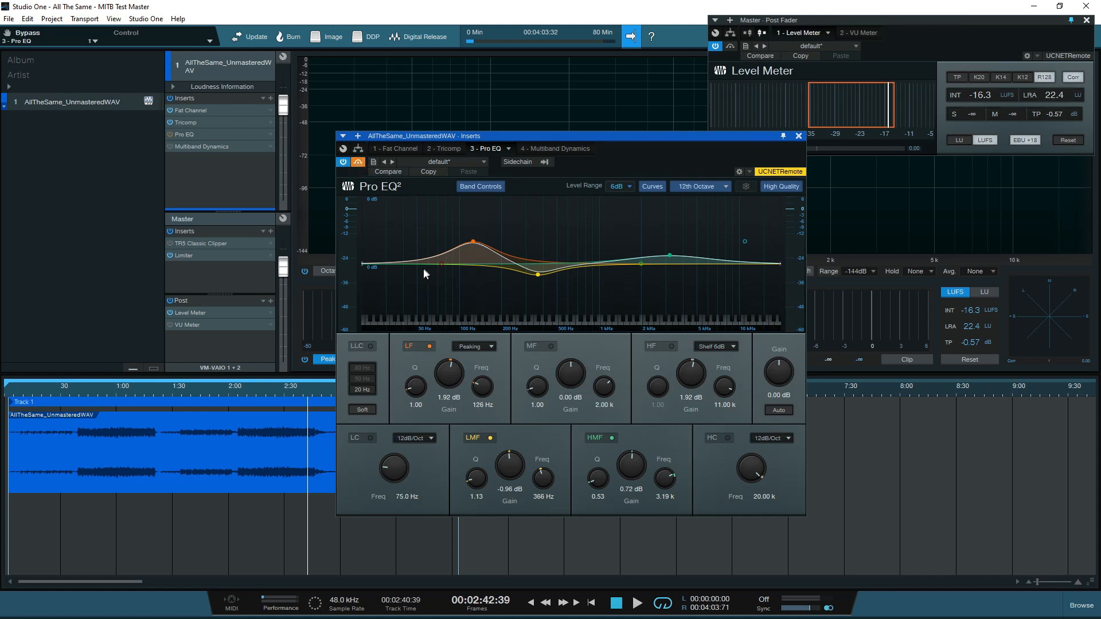
pyautogui.click(243, 397)
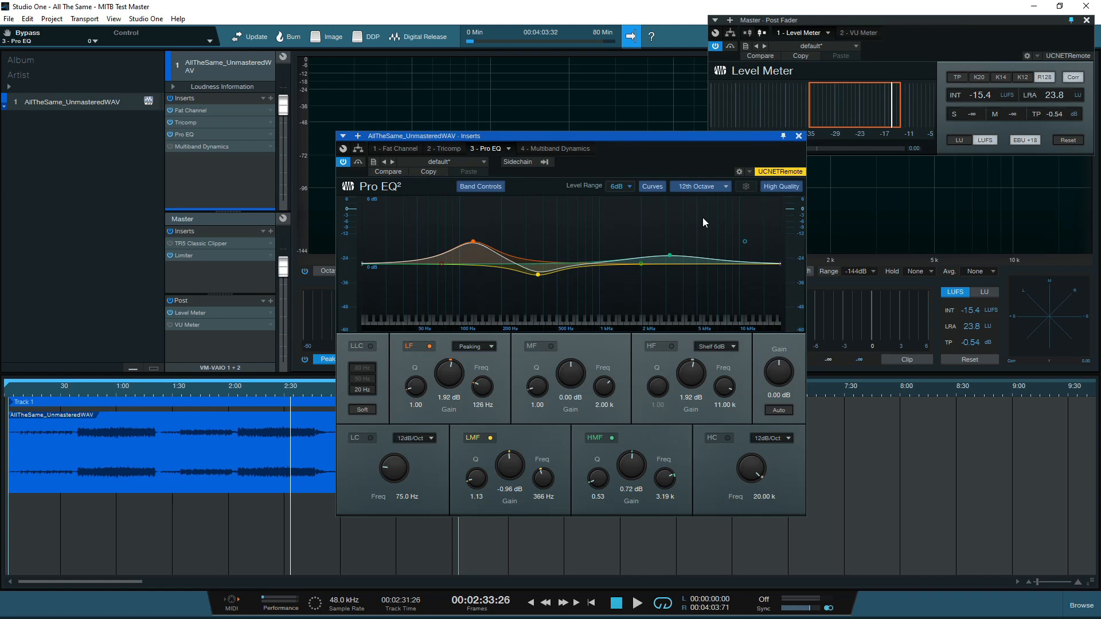
pyautogui.moveTo(397, 205)
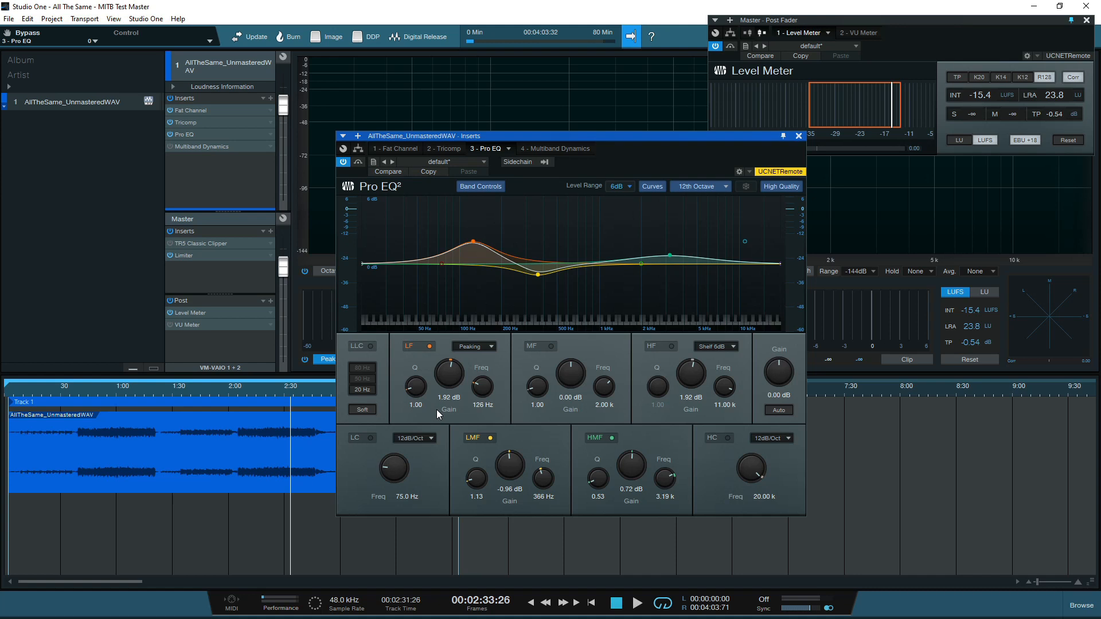
pyautogui.moveTo(575, 181)
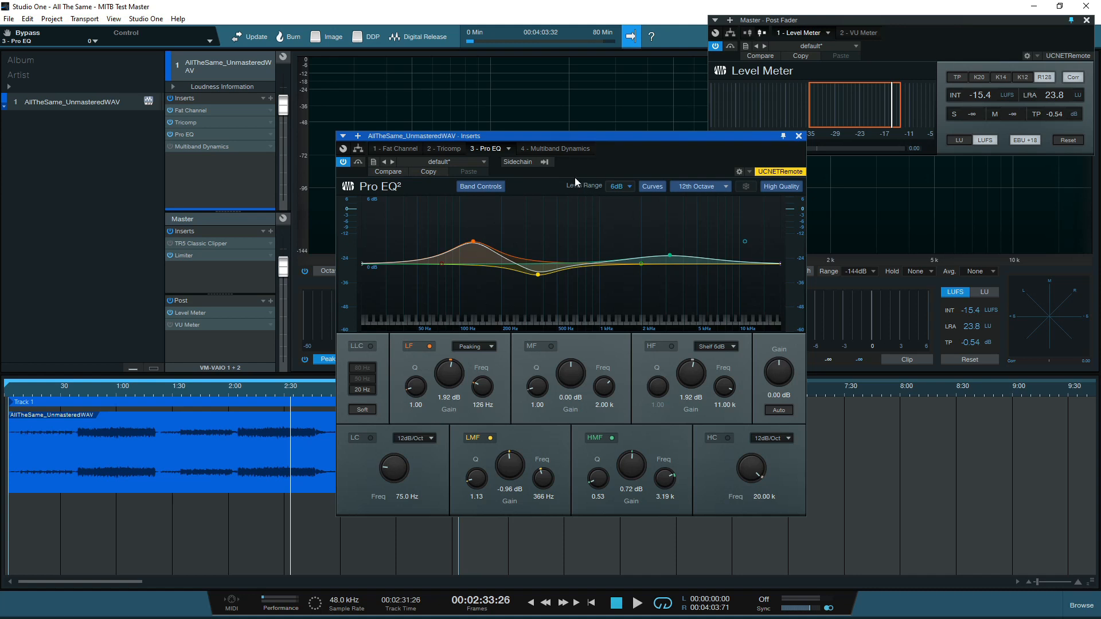
pyautogui.click(552, 148)
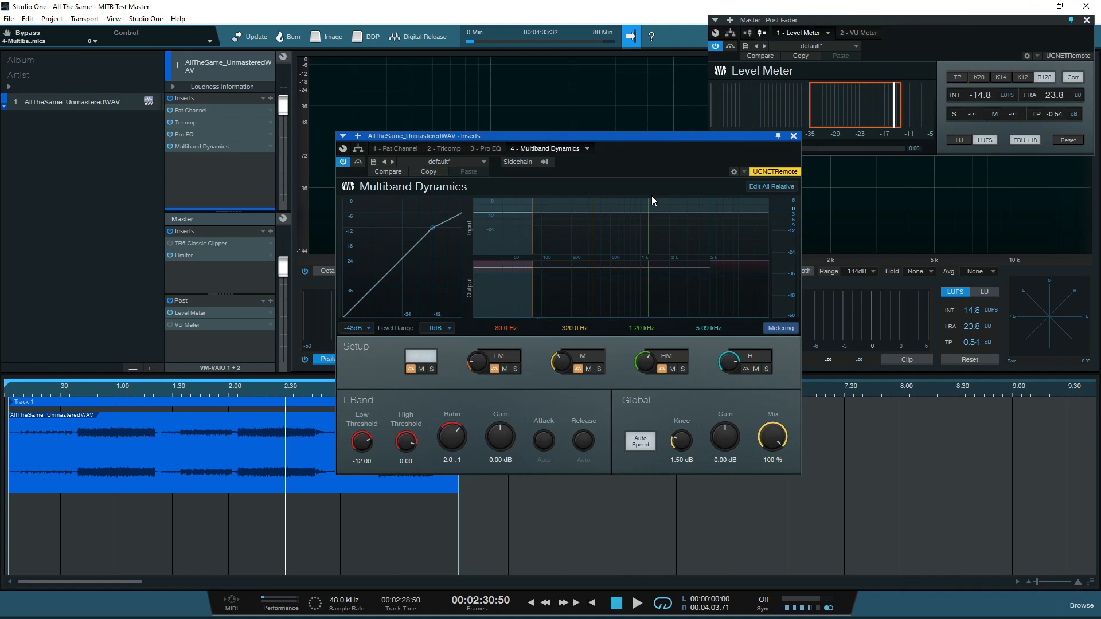
pyautogui.moveTo(705, 337)
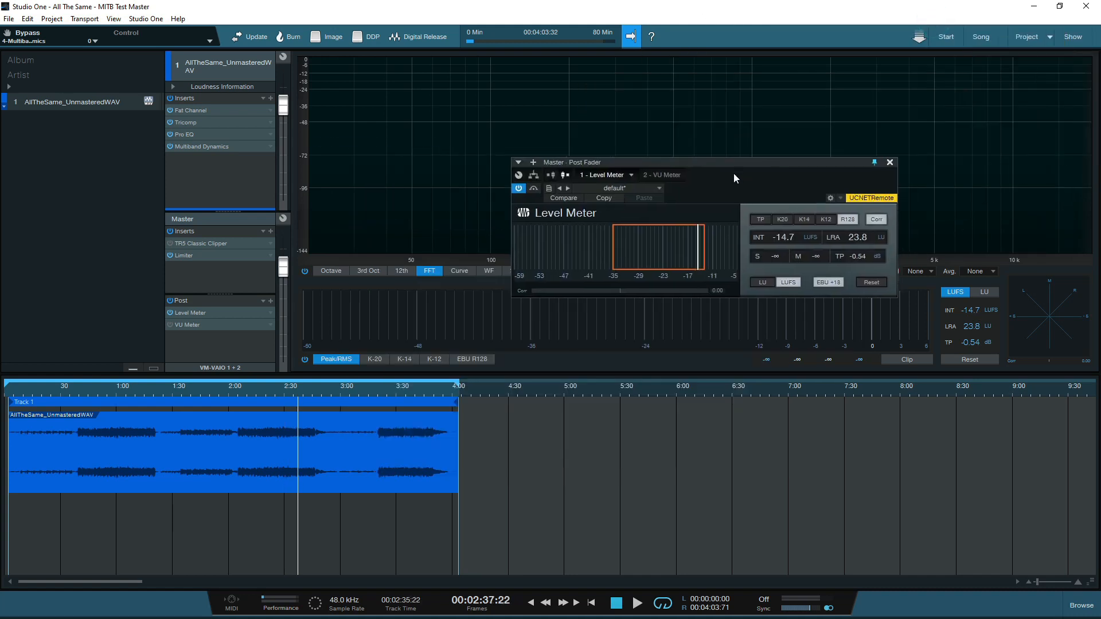
# Move the Level Meter display aside after closing the Multiband Dynamics insert chain
pyautogui.moveTo(734, 161); pyautogui.dragTo(637, 192)
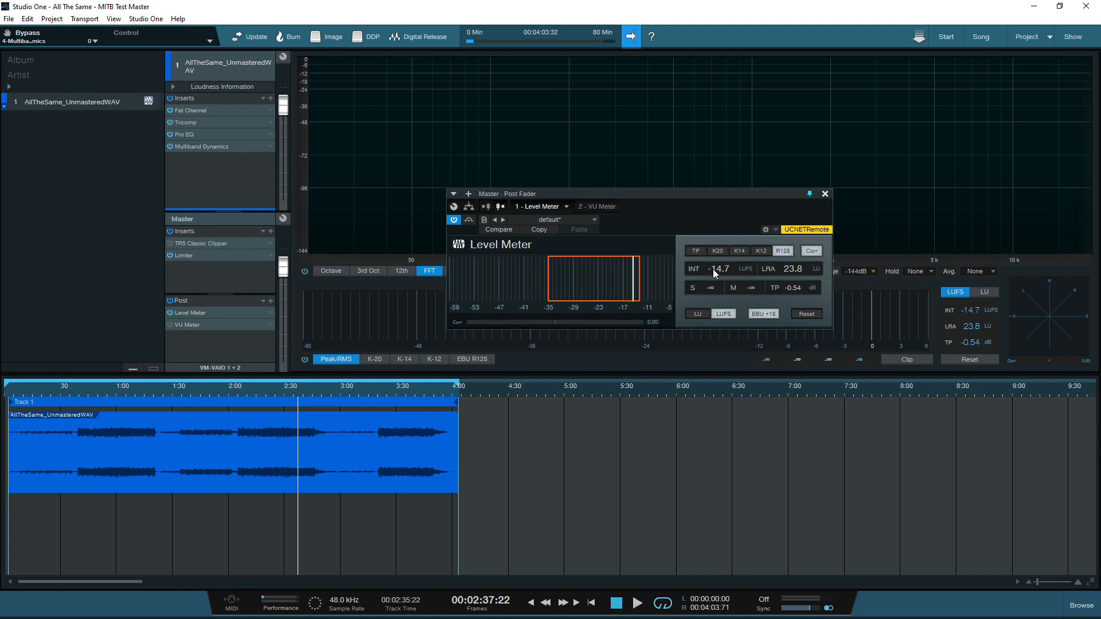
pyautogui.moveTo(957, 223)
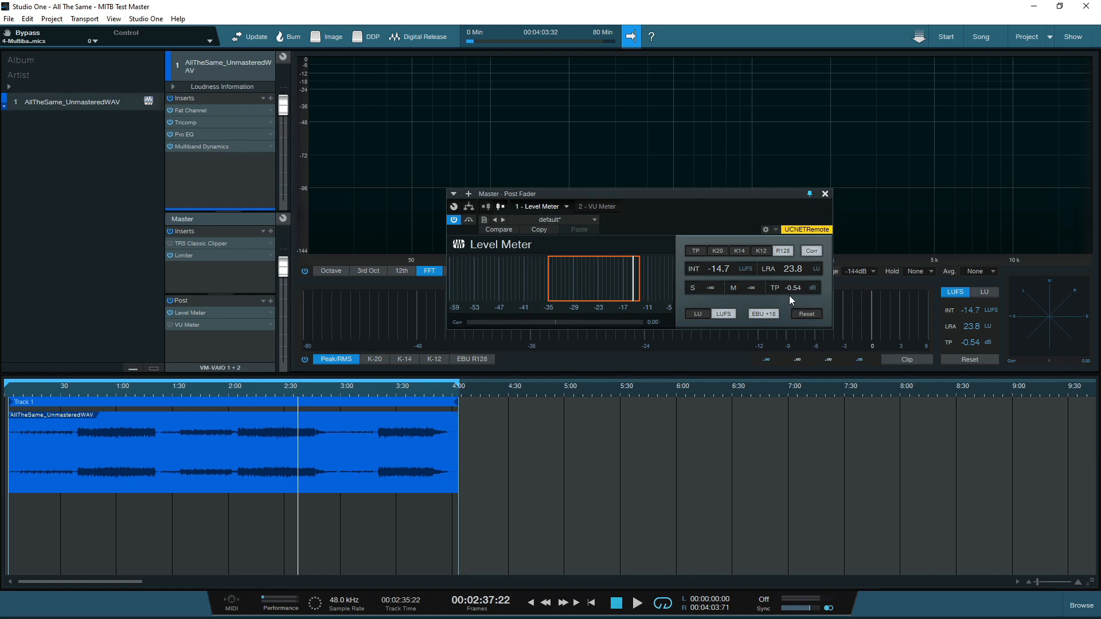
pyautogui.moveTo(708, 209)
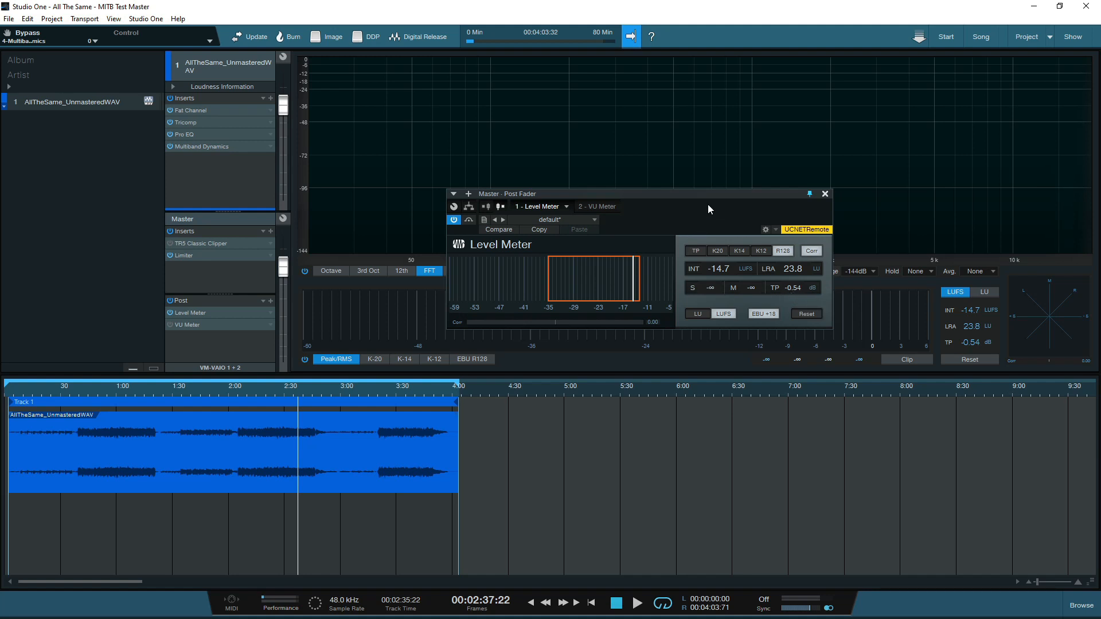
pyautogui.moveTo(619, 216)
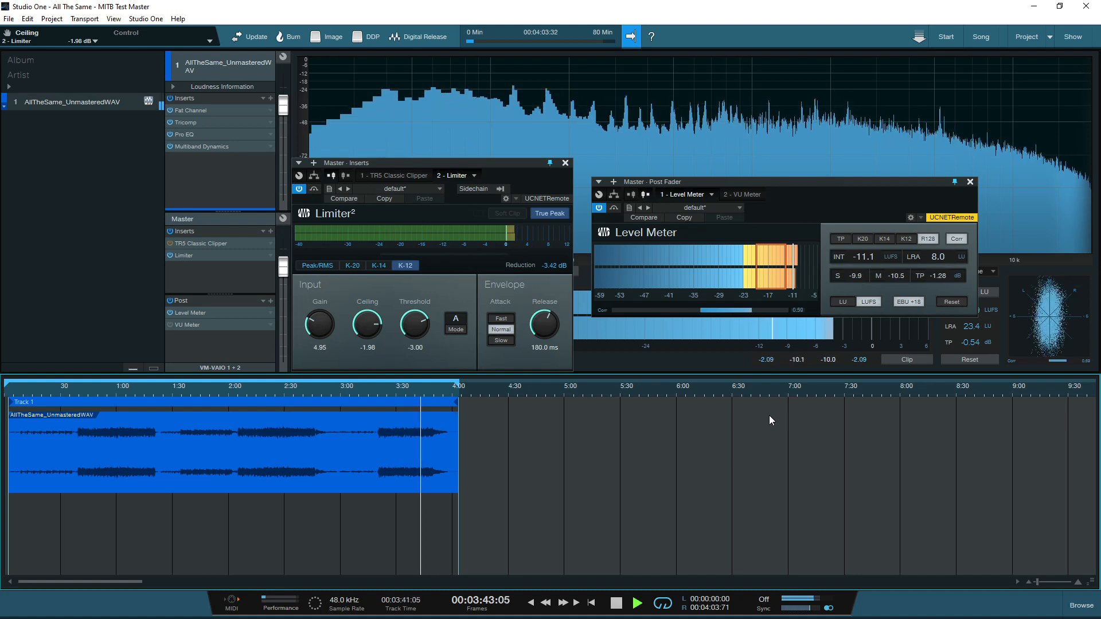
# Reset the Level Meter during playback so it reads a fresh -12.7 LUFS integrated
pyautogui.click(636, 602)
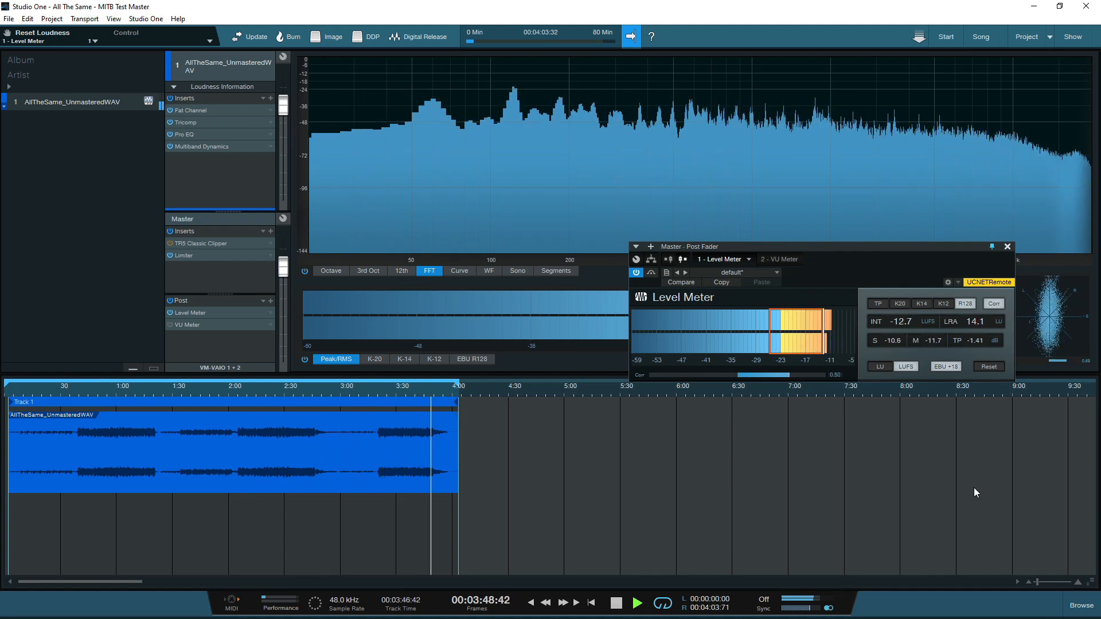
# Close the Master Post Fader Level Meter window at the song's end, loudness at -12.8 LUFS
pyautogui.click(616, 601)
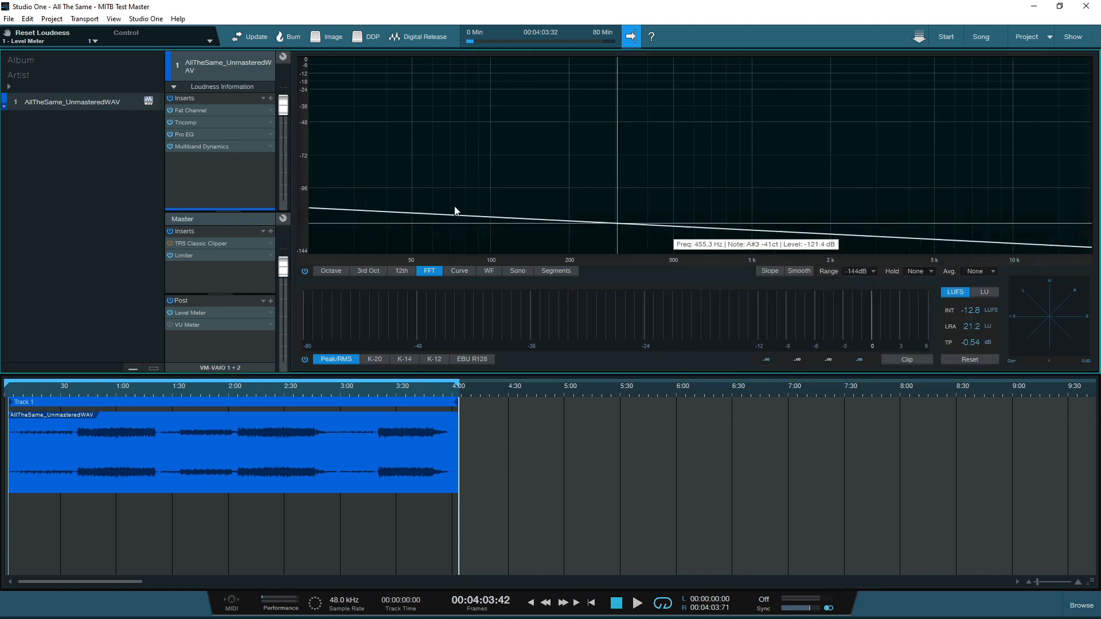
pyautogui.moveTo(202, 191)
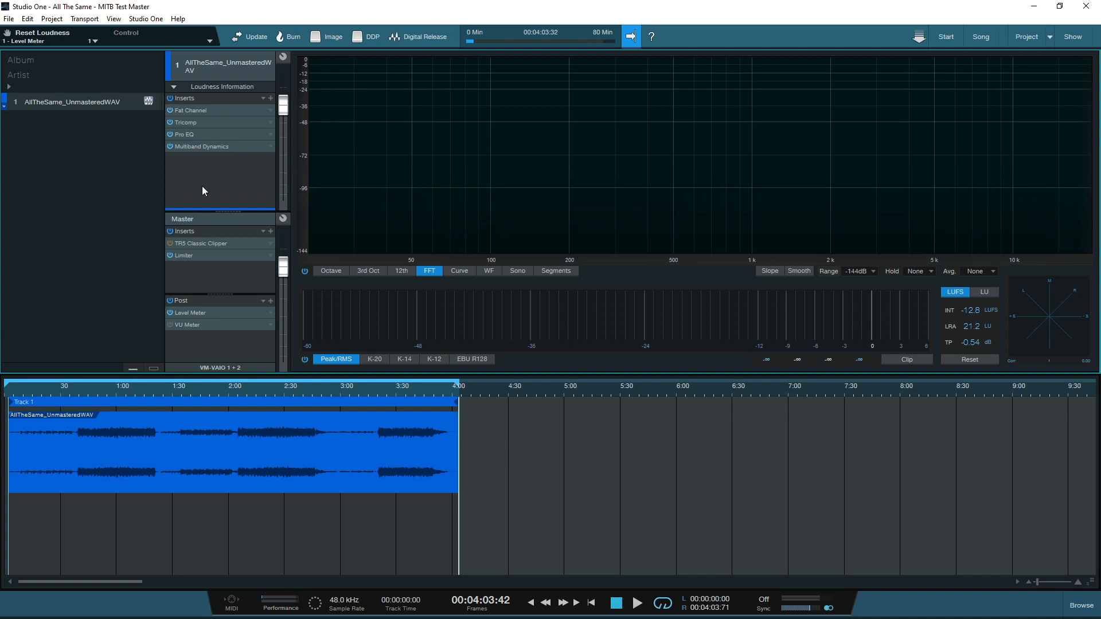
# Play the master from around forty seconds until the meter reads -12.8 LUFS integrated, then stop near 1:07
pyautogui.click(79, 391)
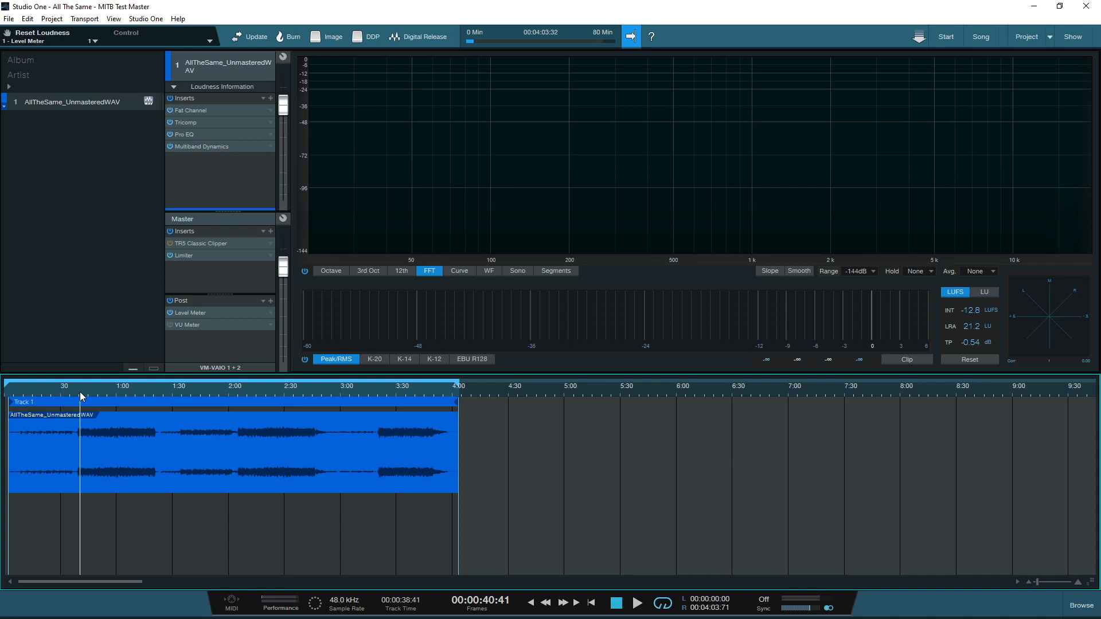
pyautogui.moveTo(98, 391)
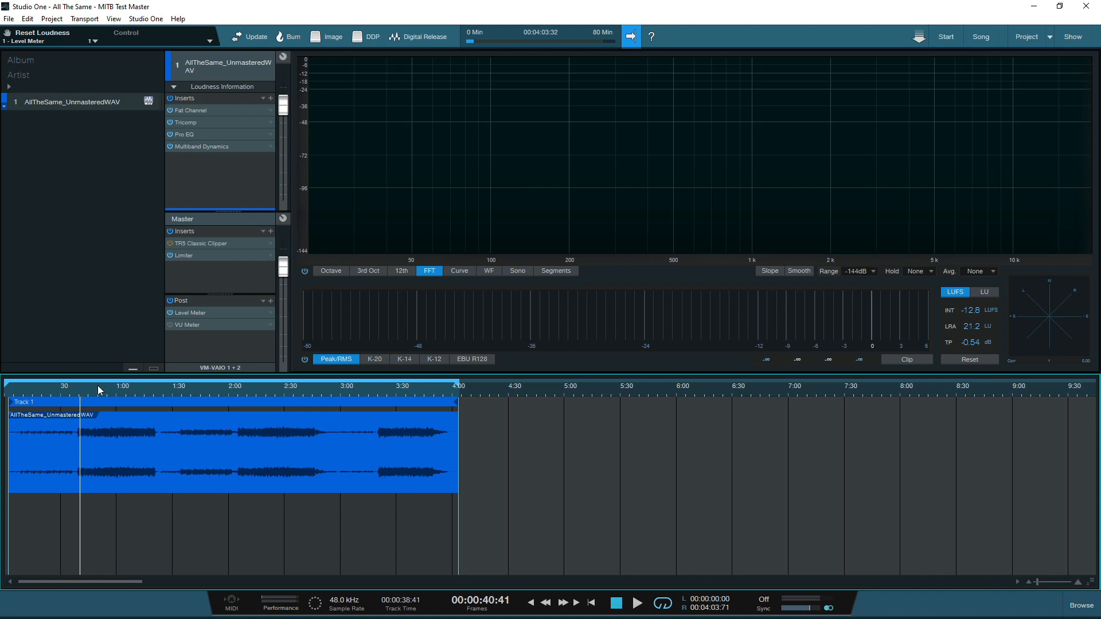
pyautogui.moveTo(183, 359)
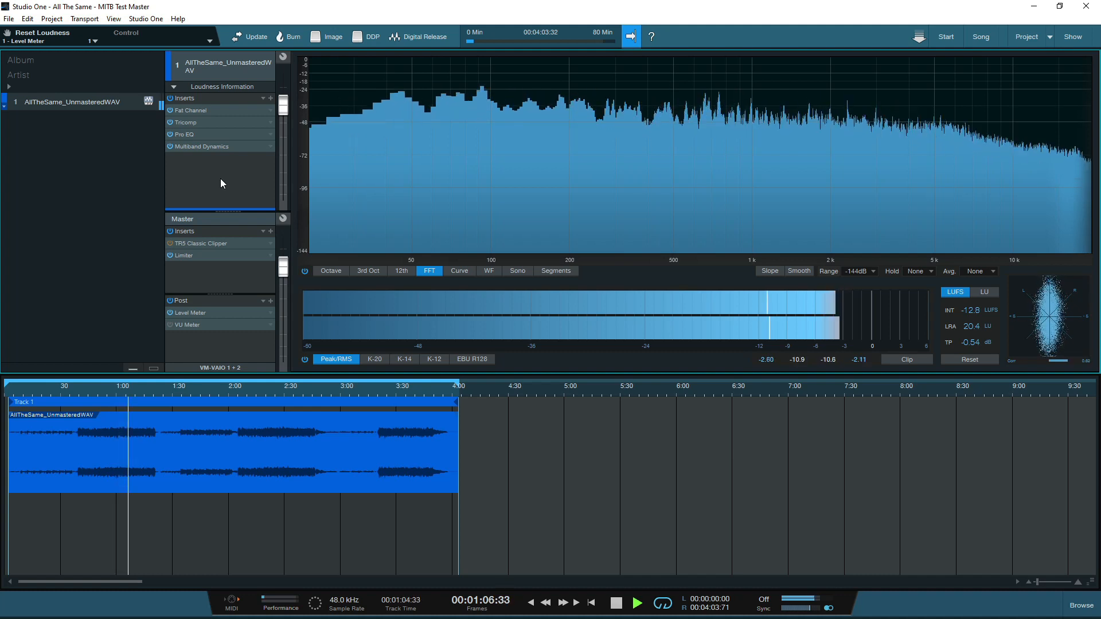
pyautogui.click(635, 602)
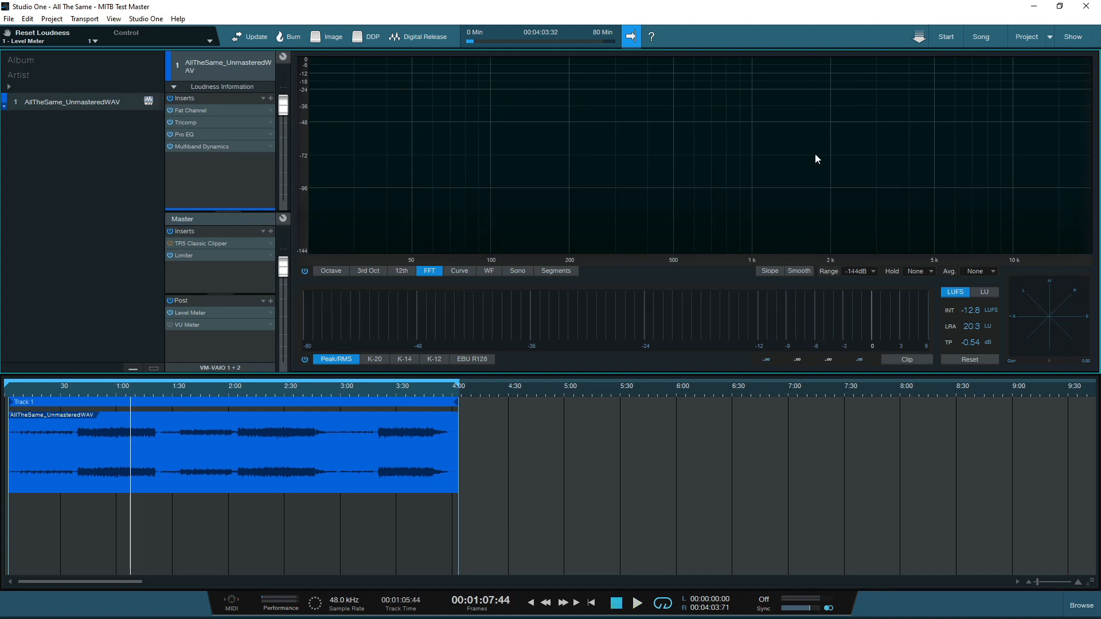